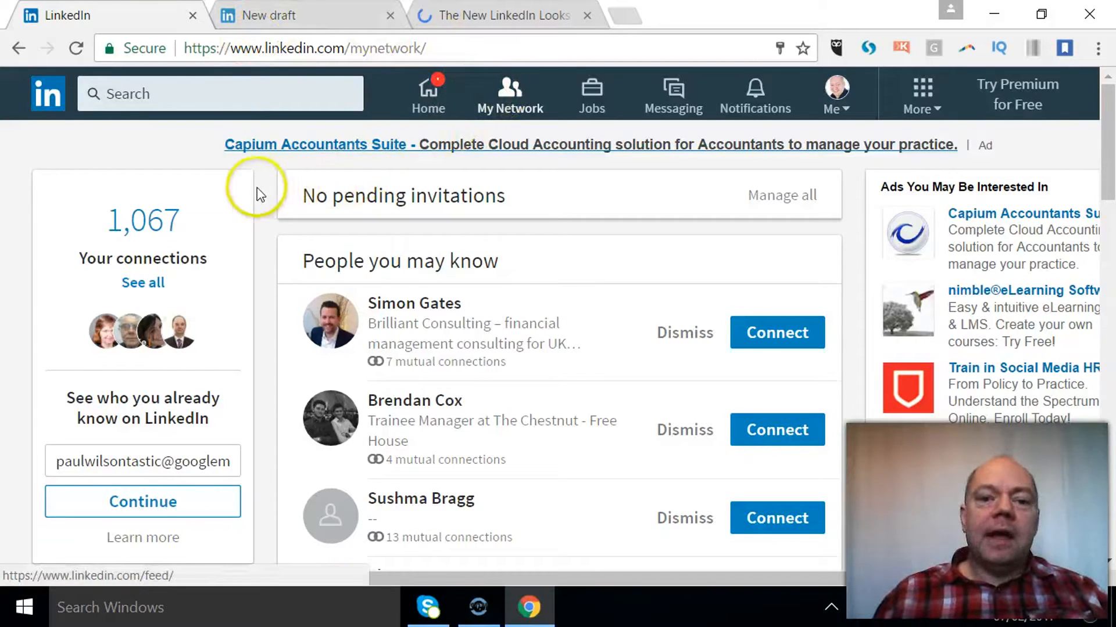
mouse_move(618, 86)
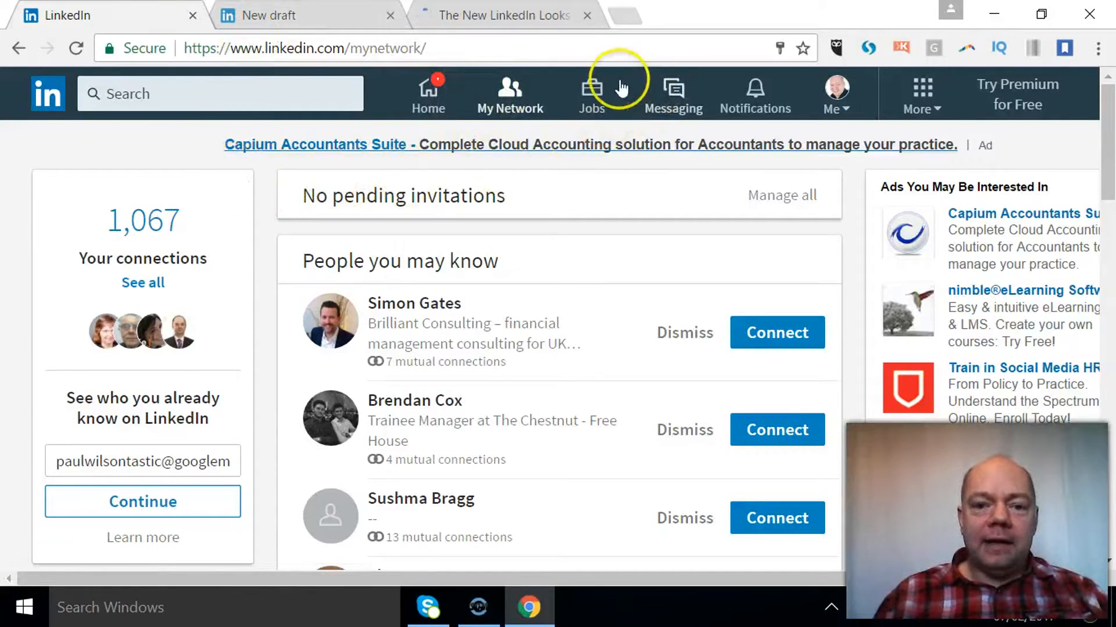
mouse_move(527, 241)
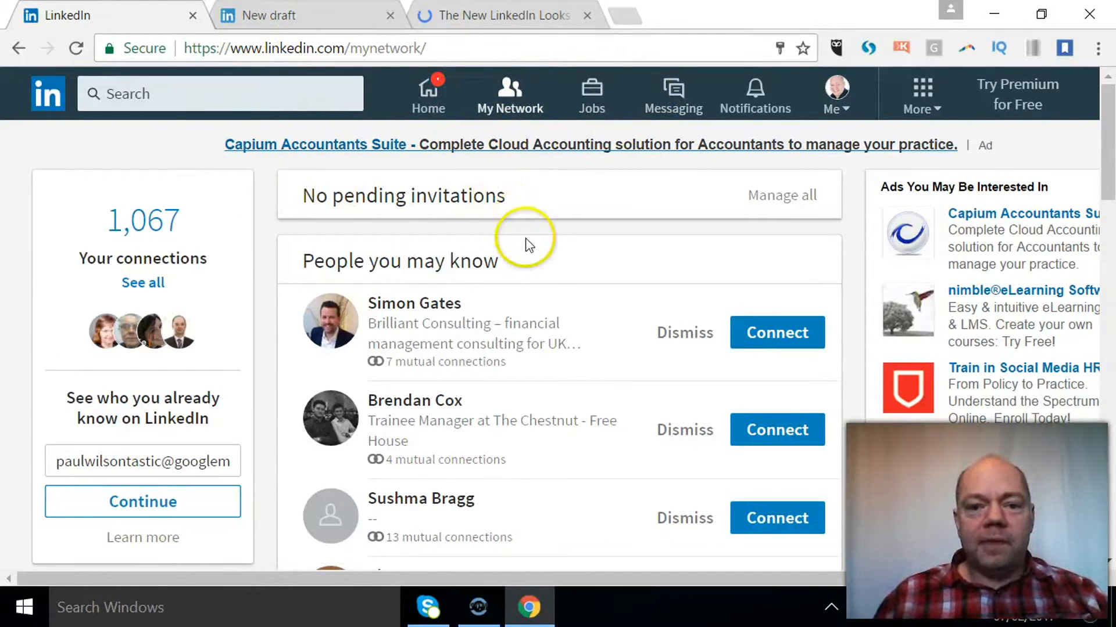
mouse_move(163, 402)
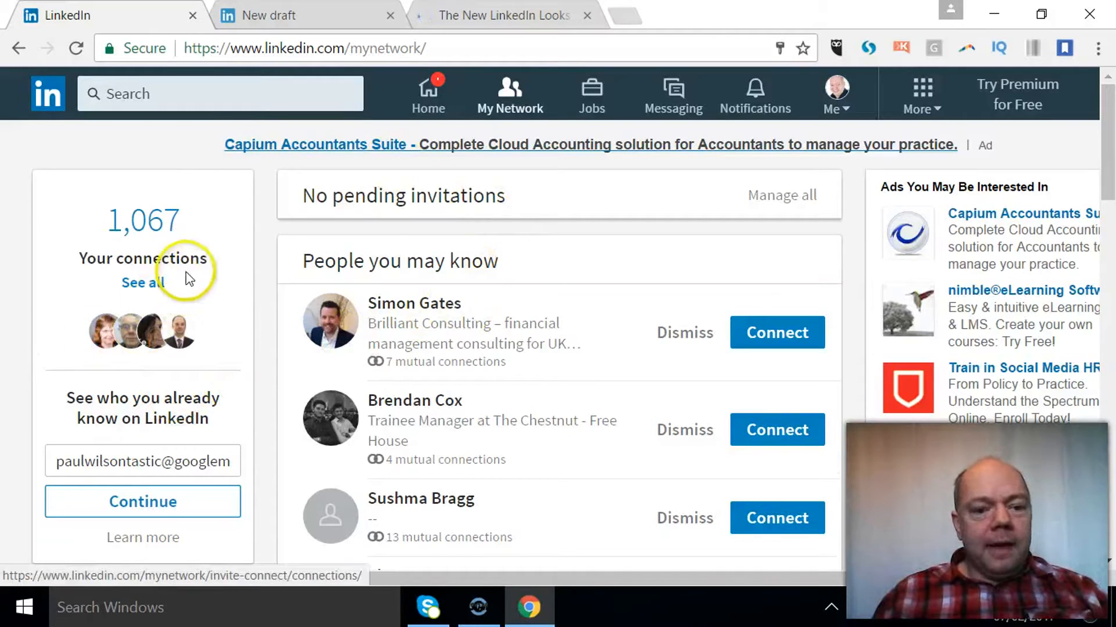
mouse_move(178, 284)
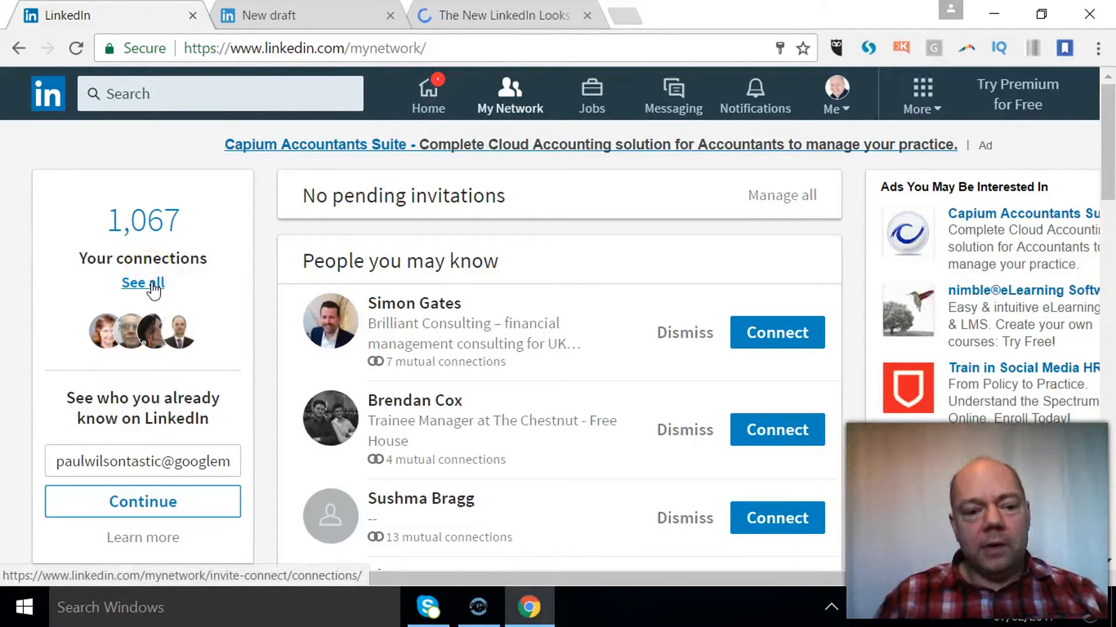
- Open the full list of 1,067 connections, sorted by most recently added
left_click(143, 283)
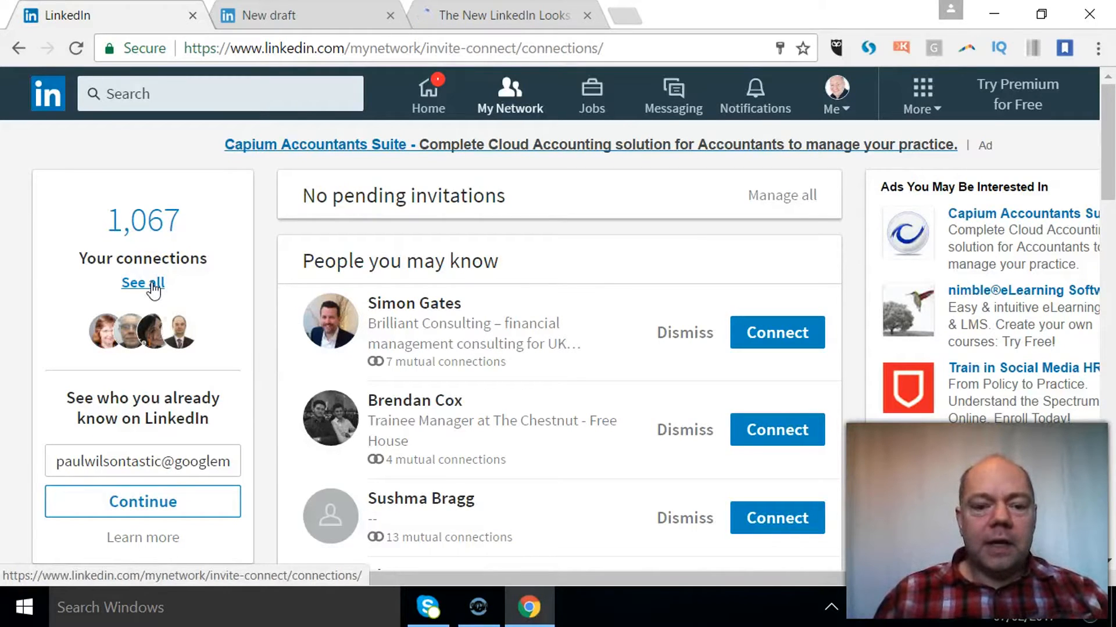
left_click(143, 283)
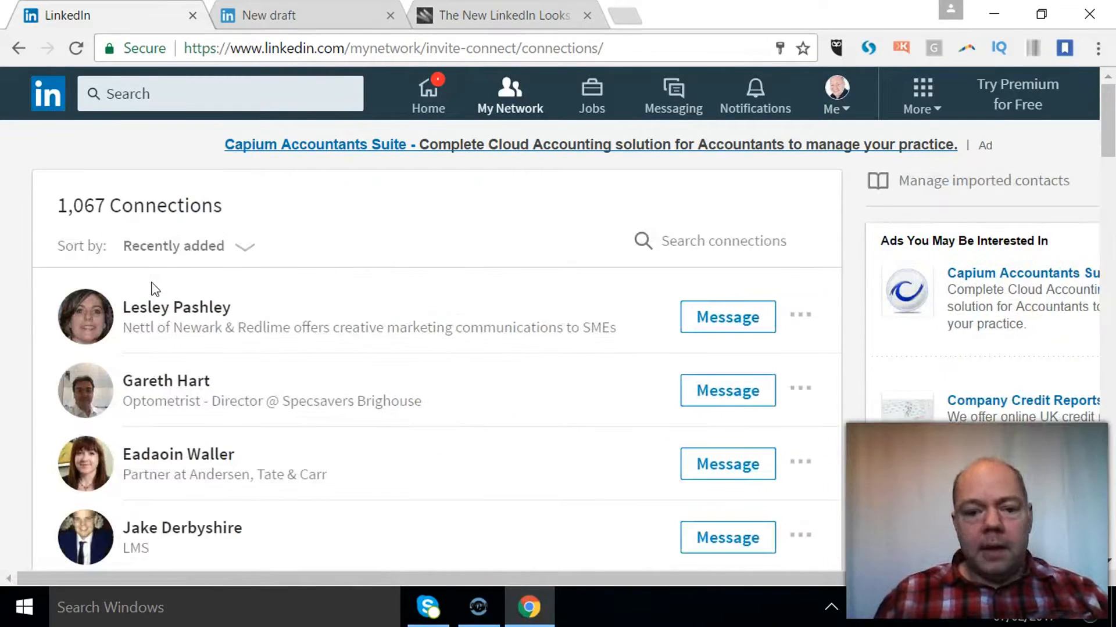
mouse_move(127, 256)
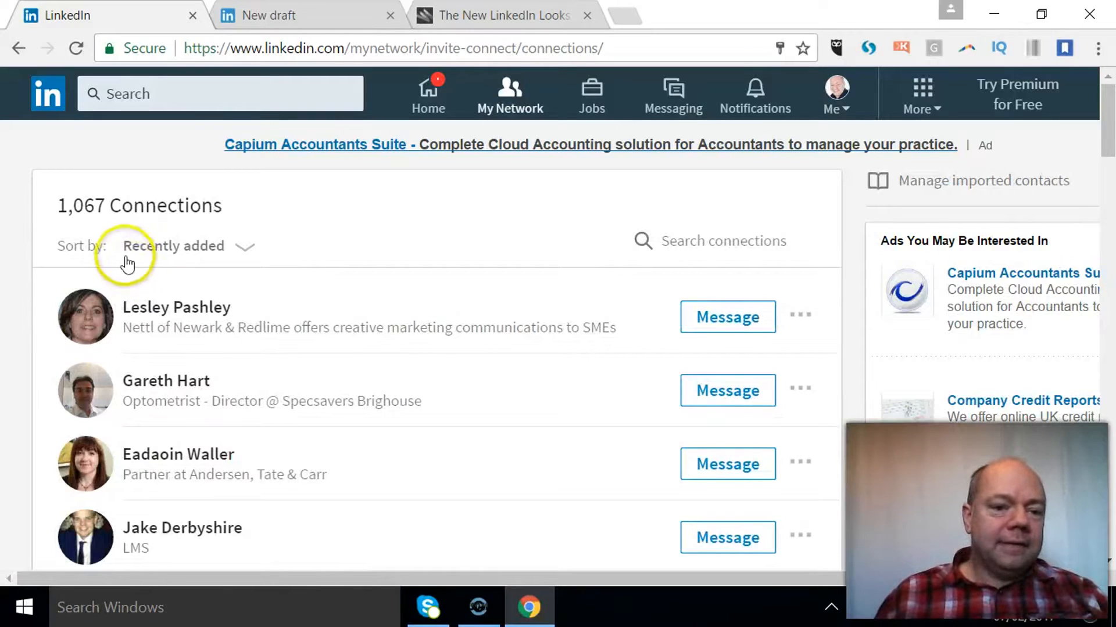
mouse_move(244, 249)
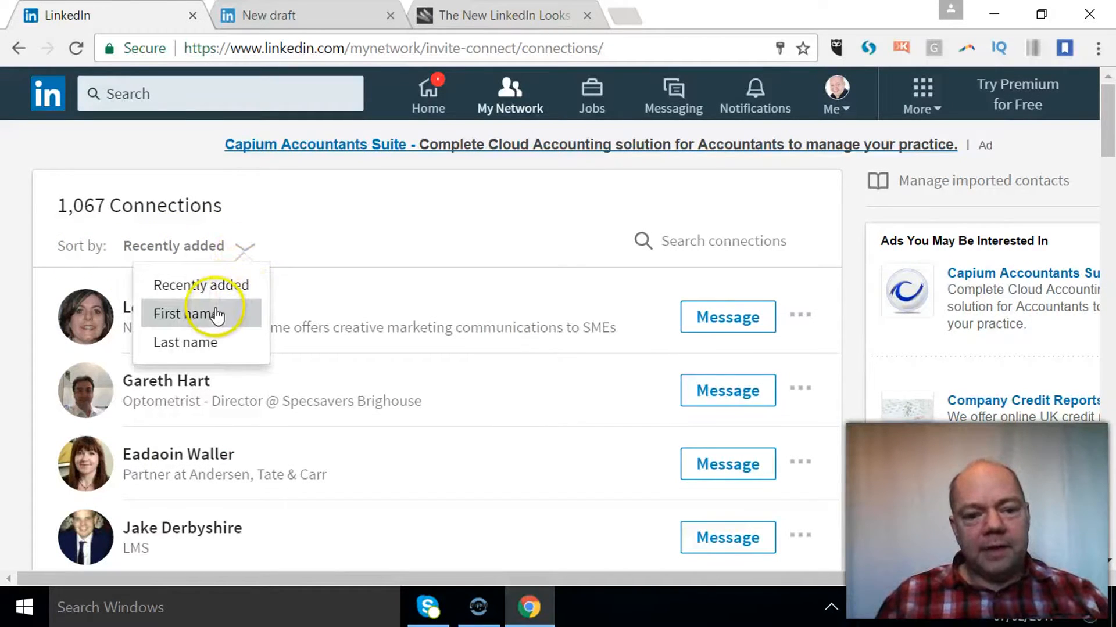
mouse_move(348, 210)
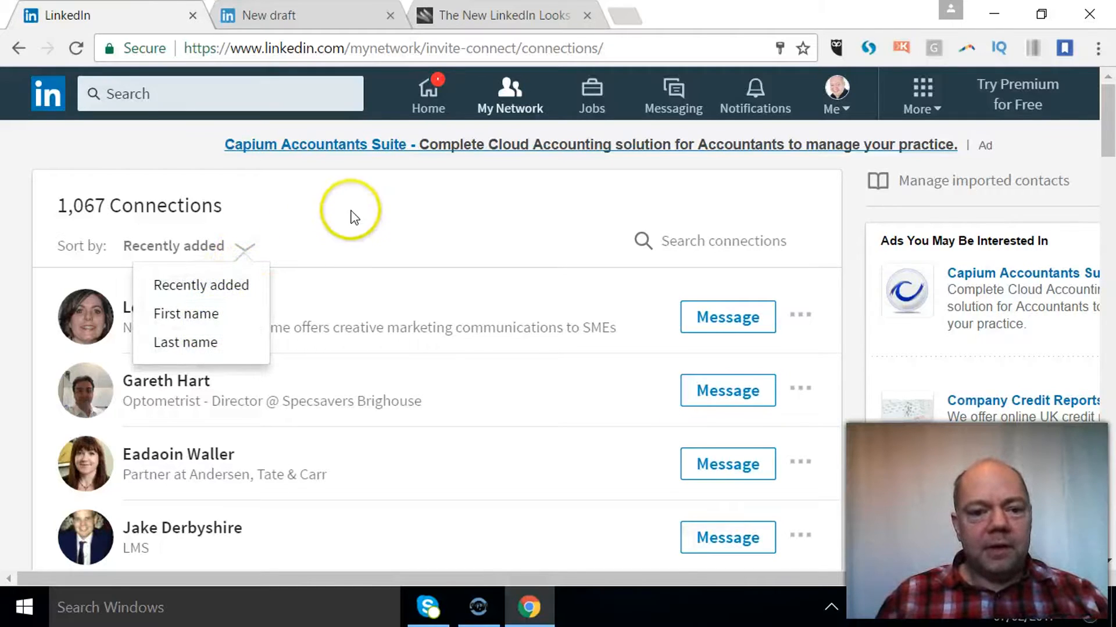
mouse_move(355, 216)
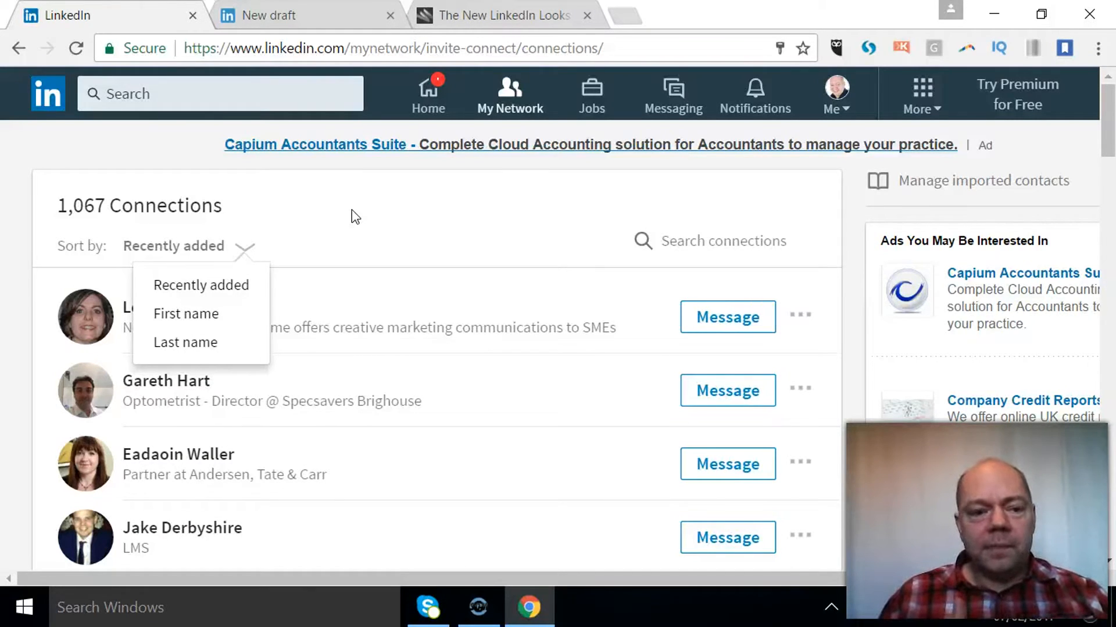
mouse_move(638, 187)
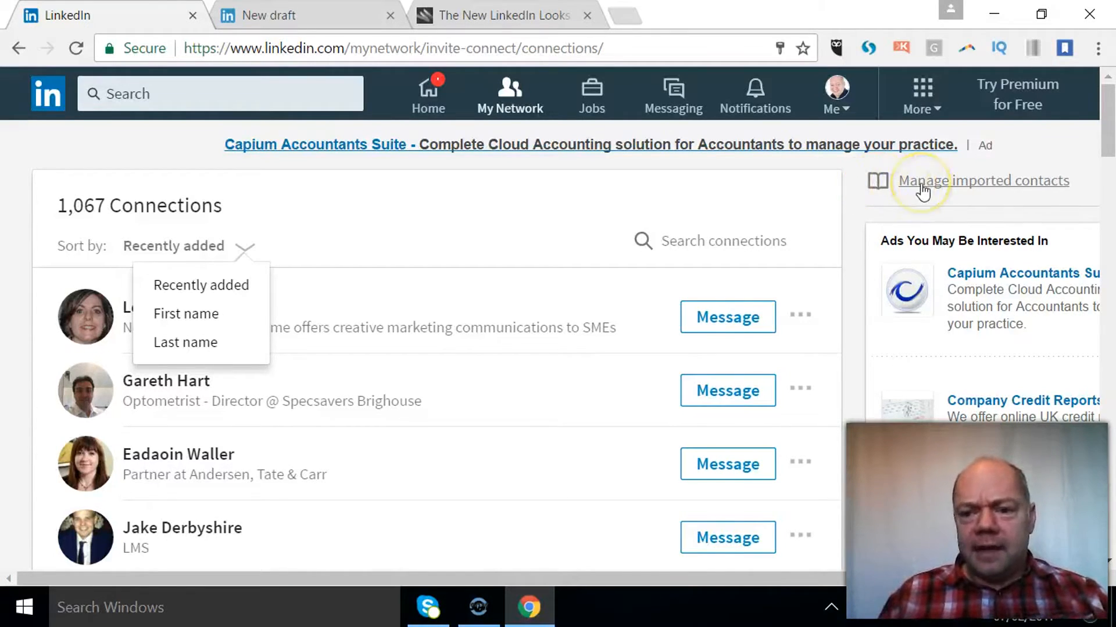
mouse_move(979, 187)
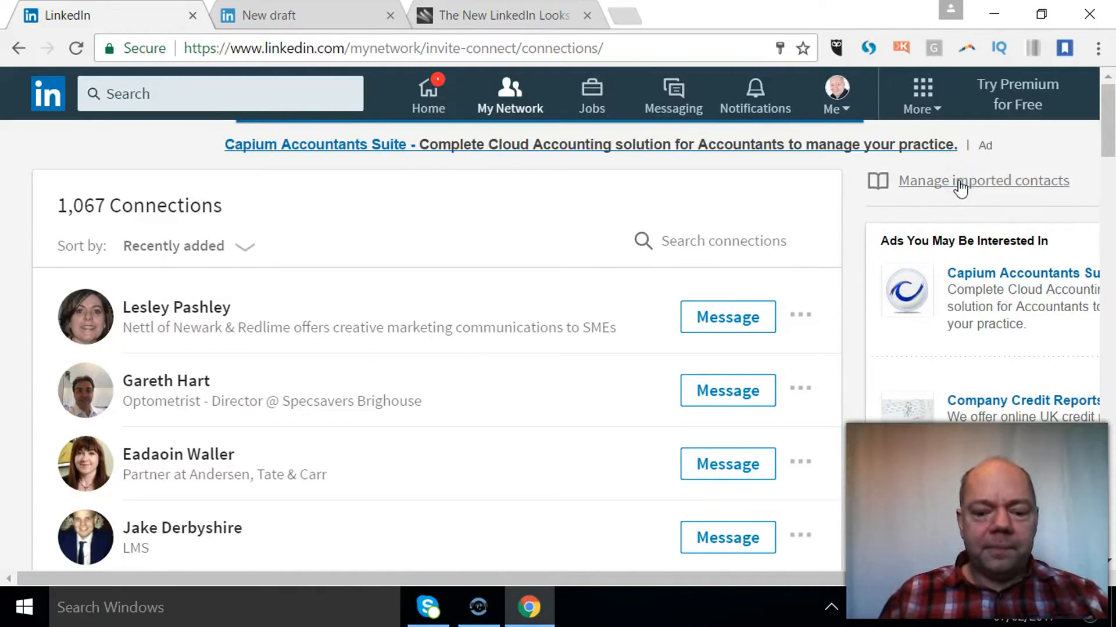
- Open Manage imported contacts to see the 3,340 address-book contacts
left_click(982, 181)
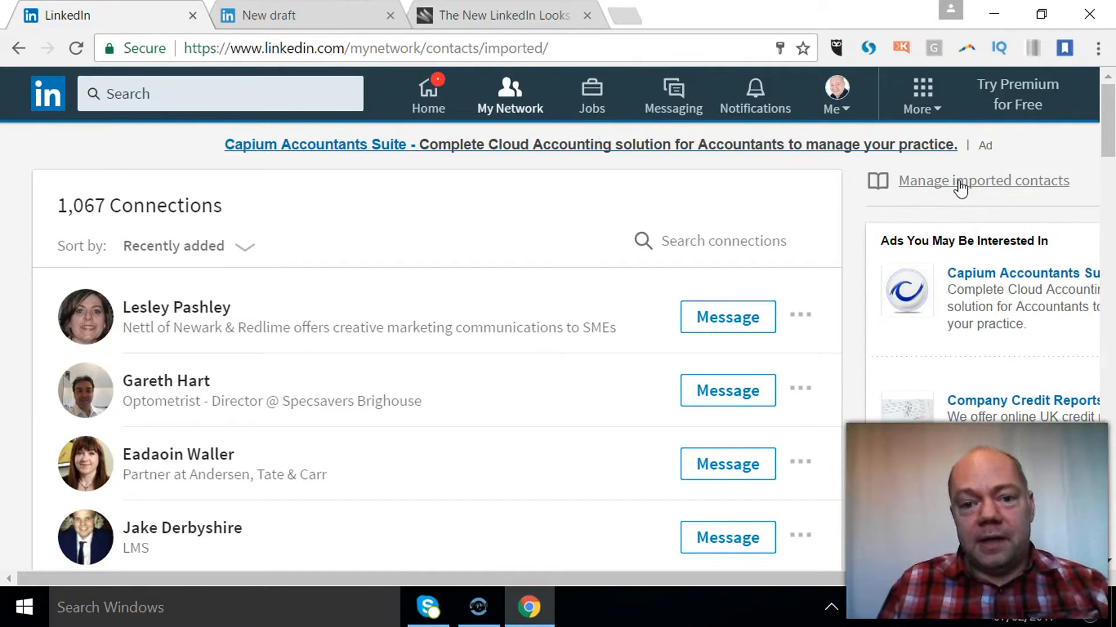
left_click(983, 180)
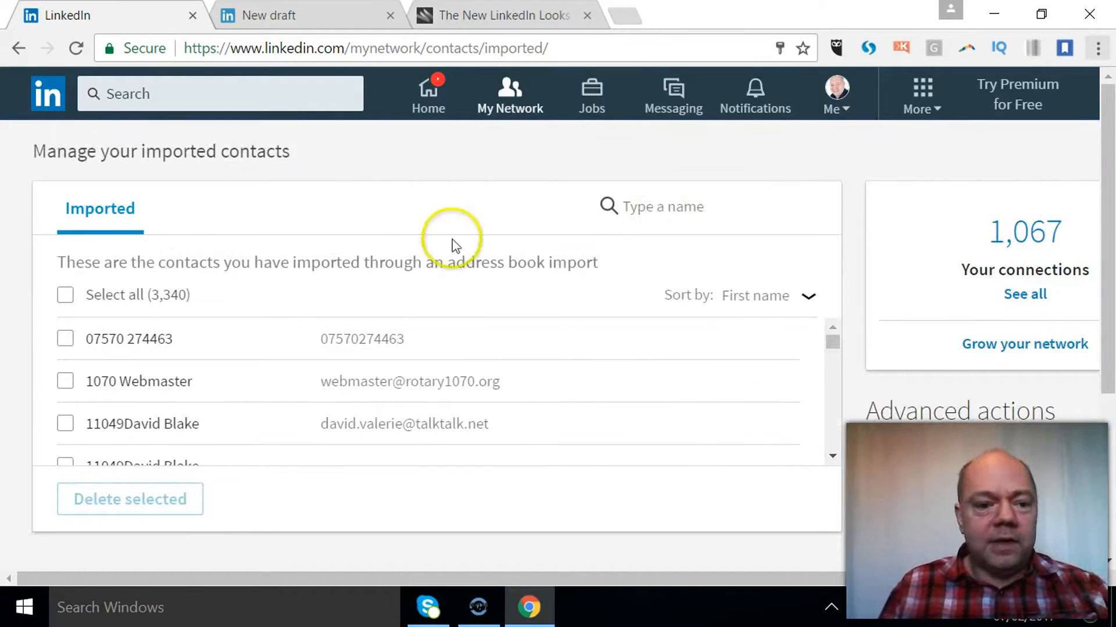
mouse_move(875, 338)
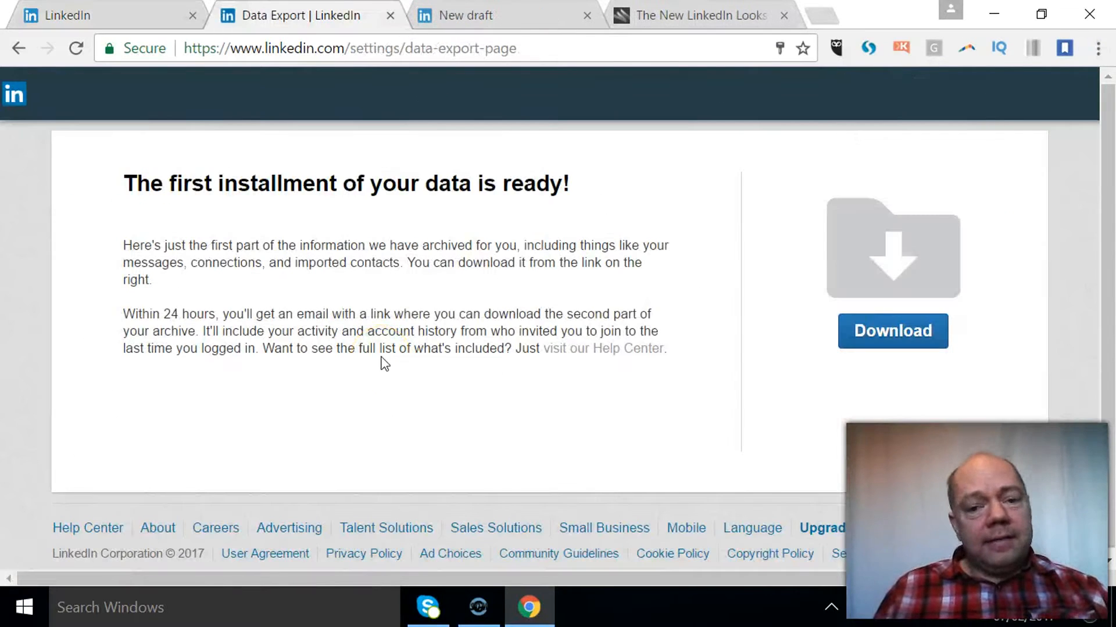
mouse_move(651, 181)
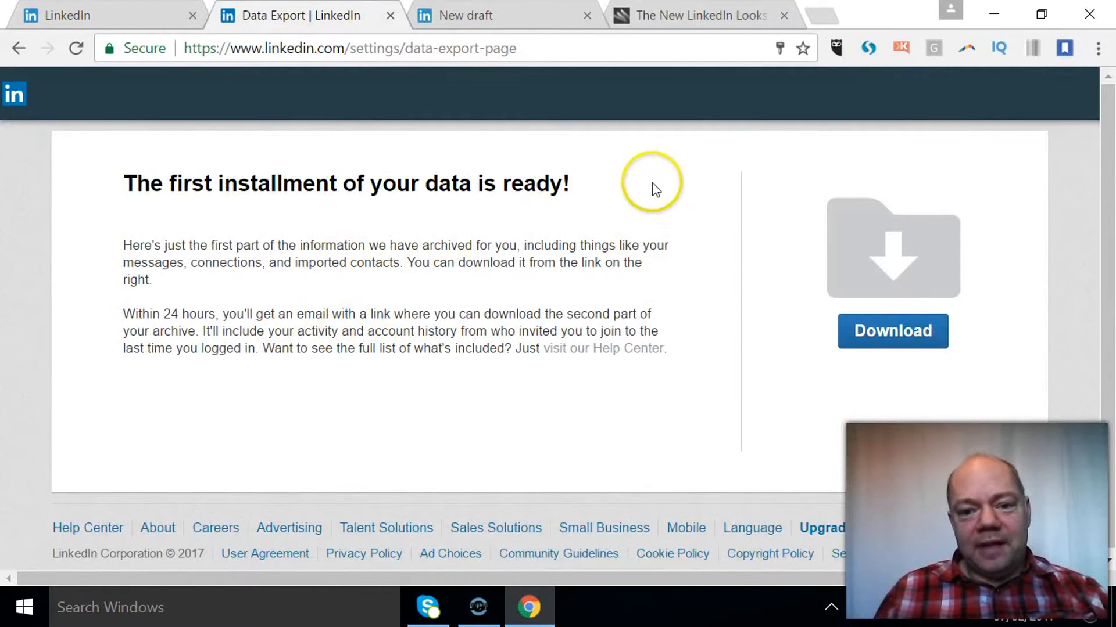
mouse_move(646, 189)
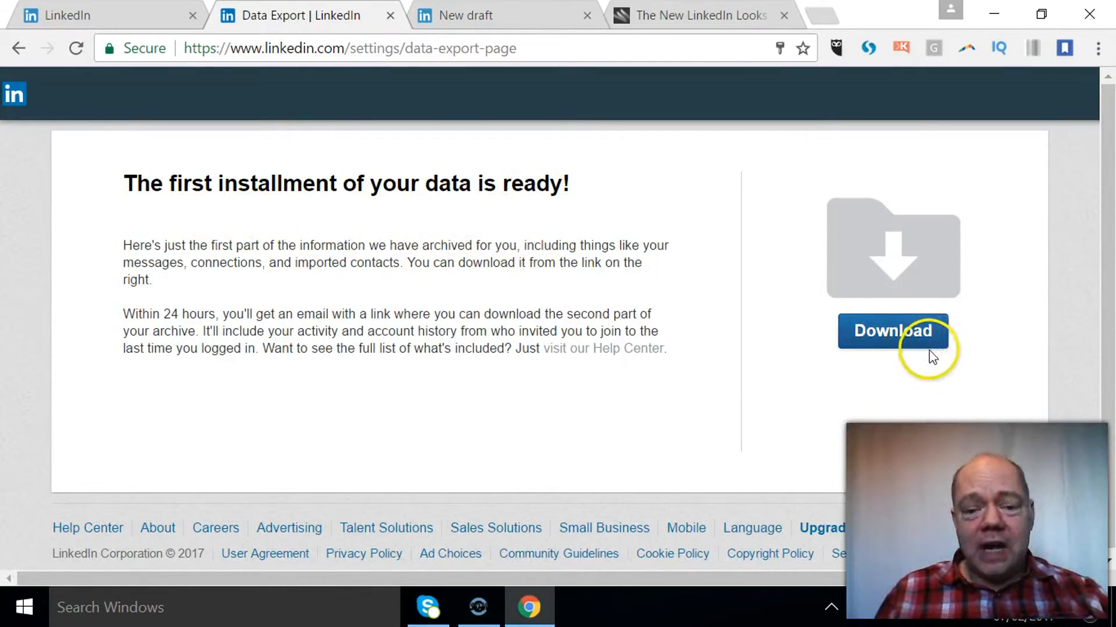
mouse_move(918, 349)
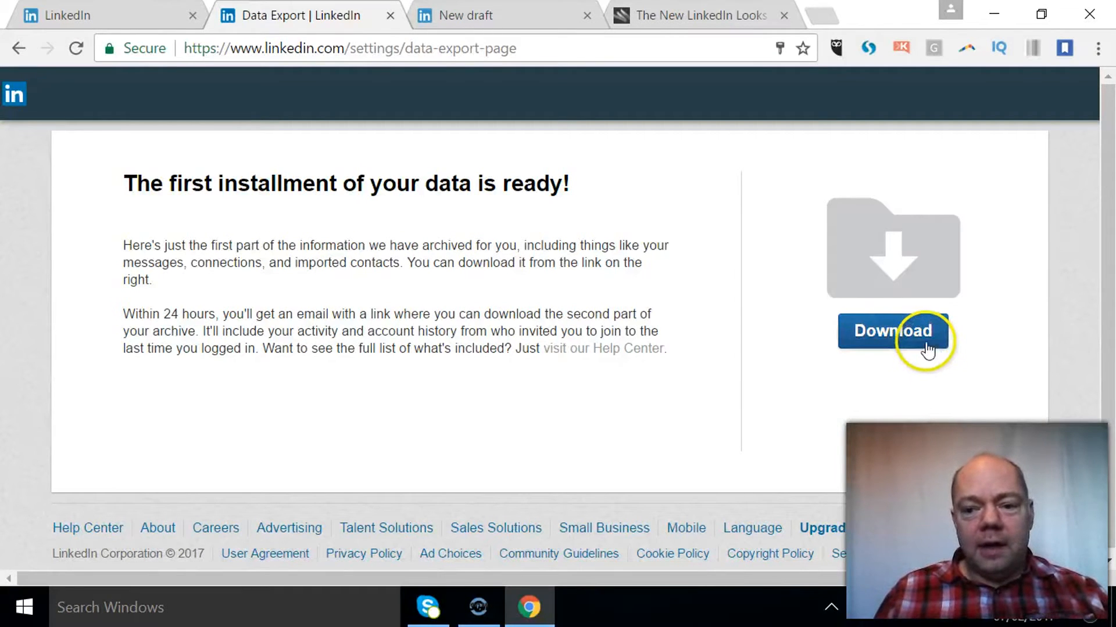
mouse_move(922, 347)
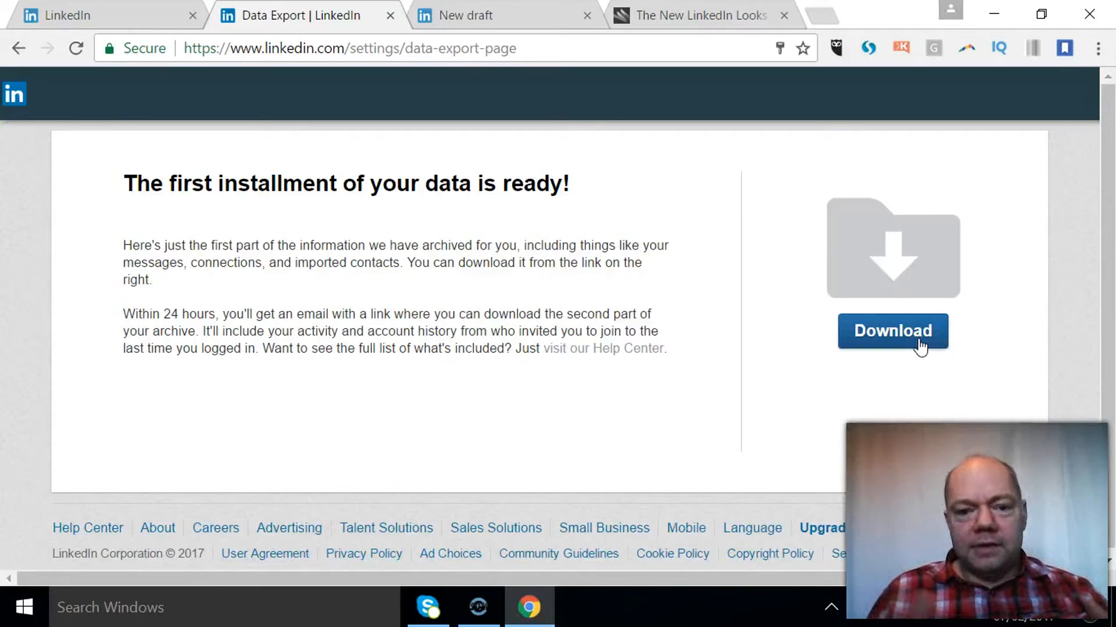
- Download the first data archive installment from the Data Export page
left_click(893, 330)
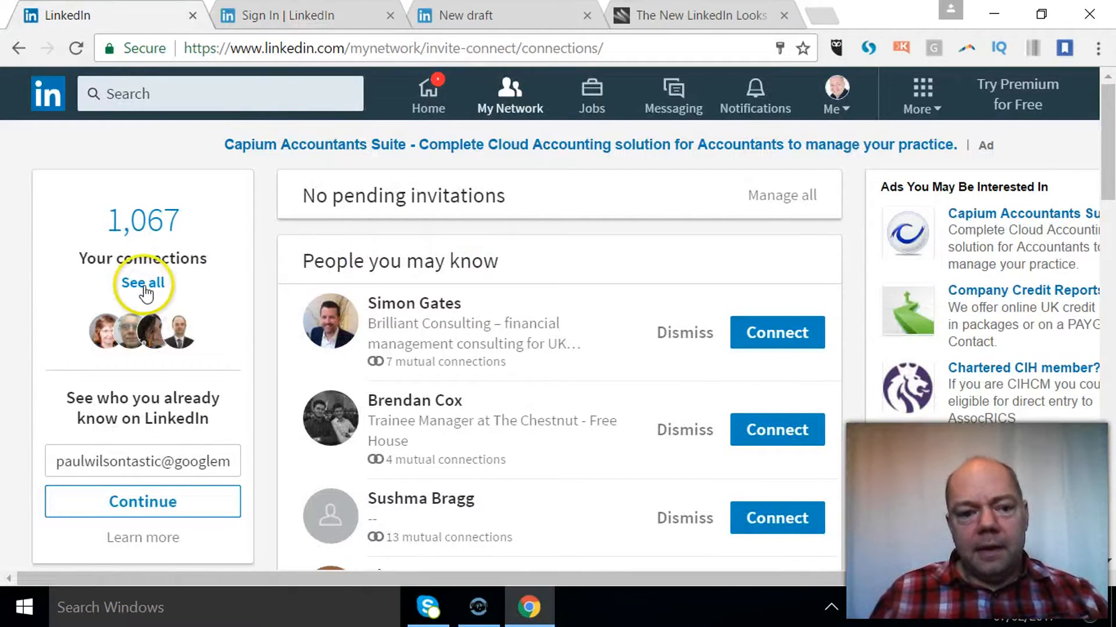
left_click(142, 283)
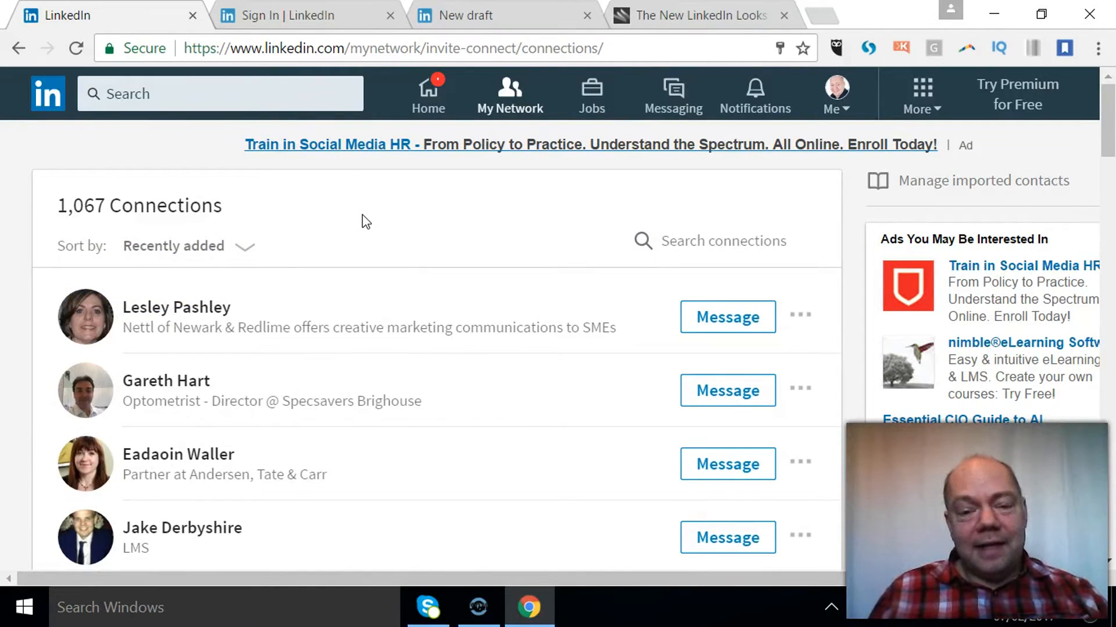
mouse_move(395, 128)
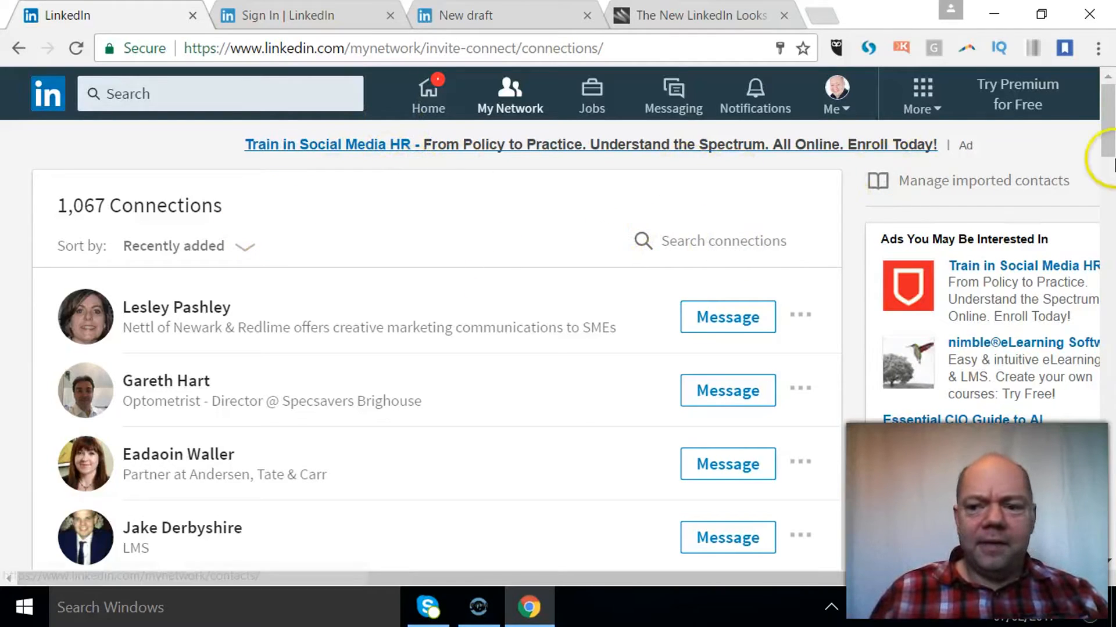
scroll("down", 3)
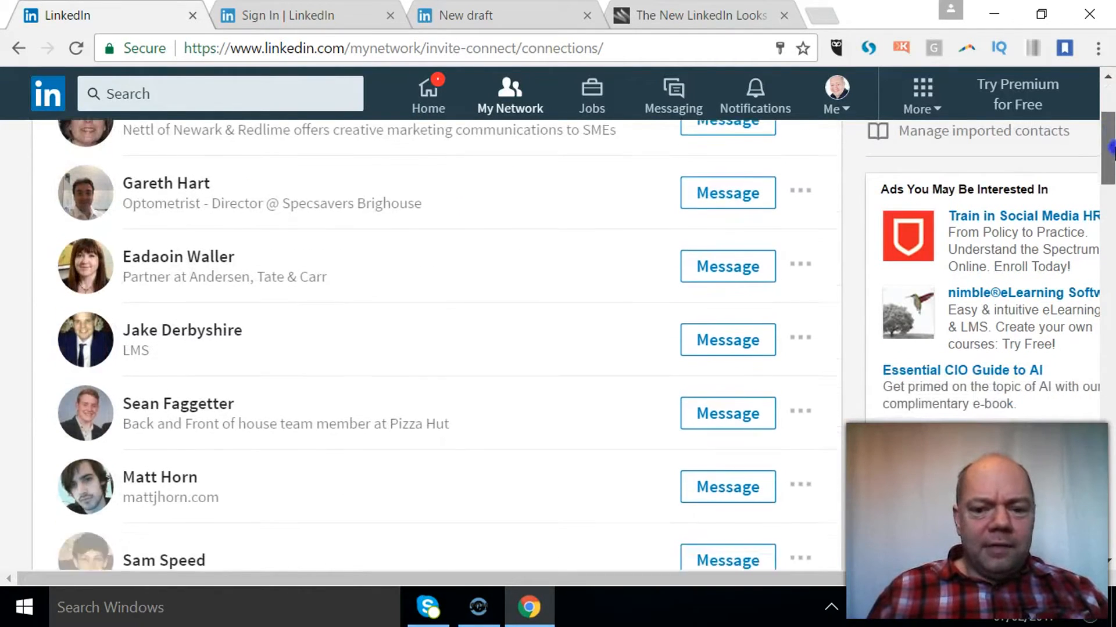
scroll("down", 3)
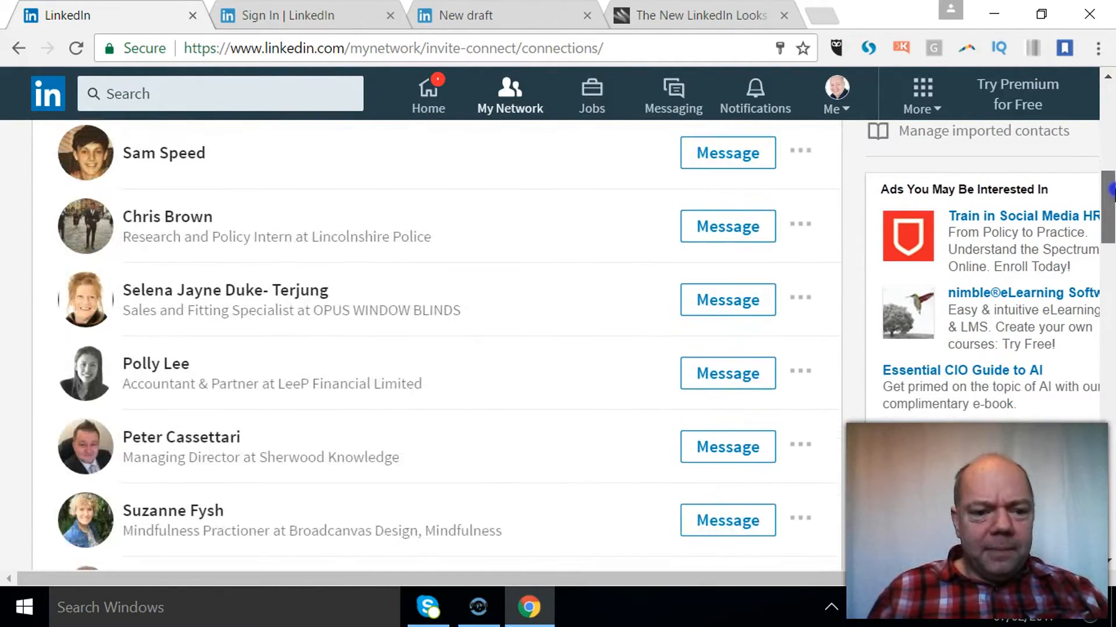
scroll("up", 3)
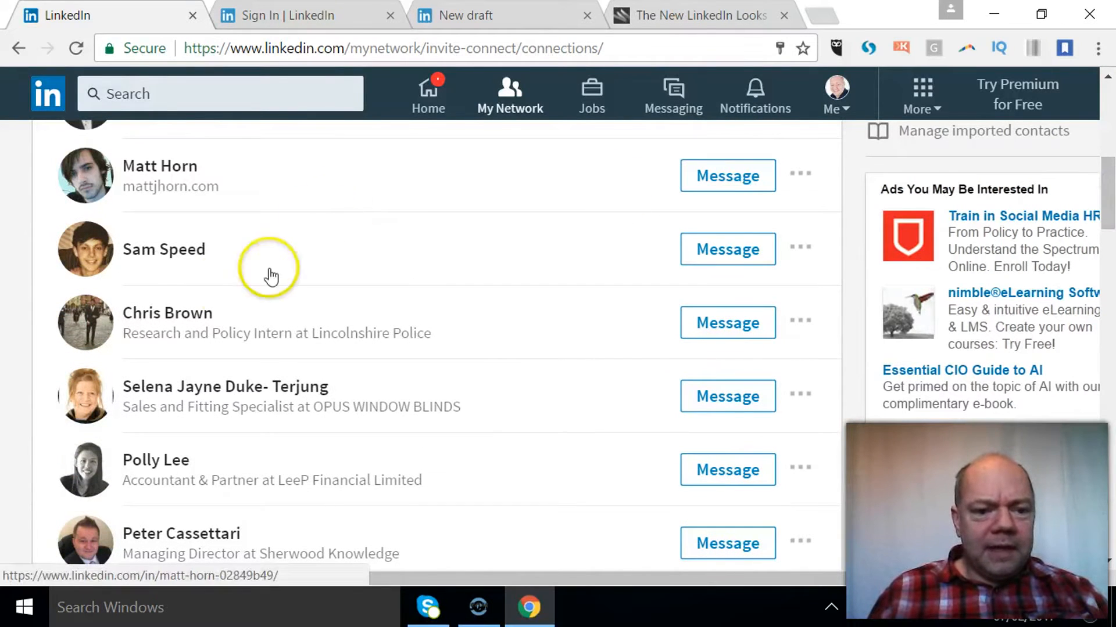
mouse_move(166, 313)
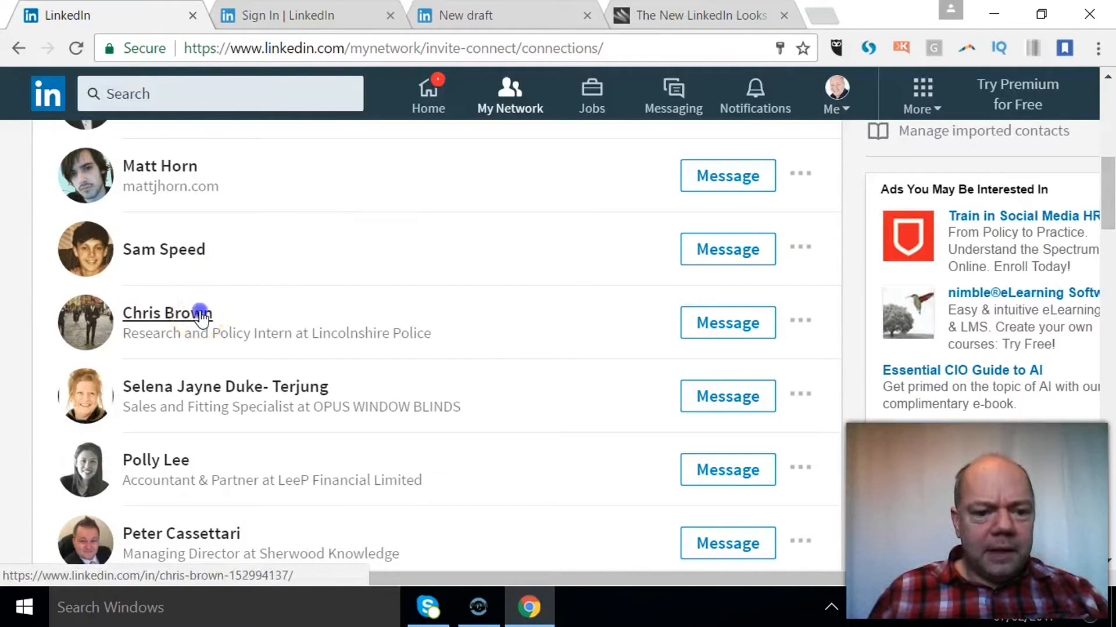
left_click(166, 314)
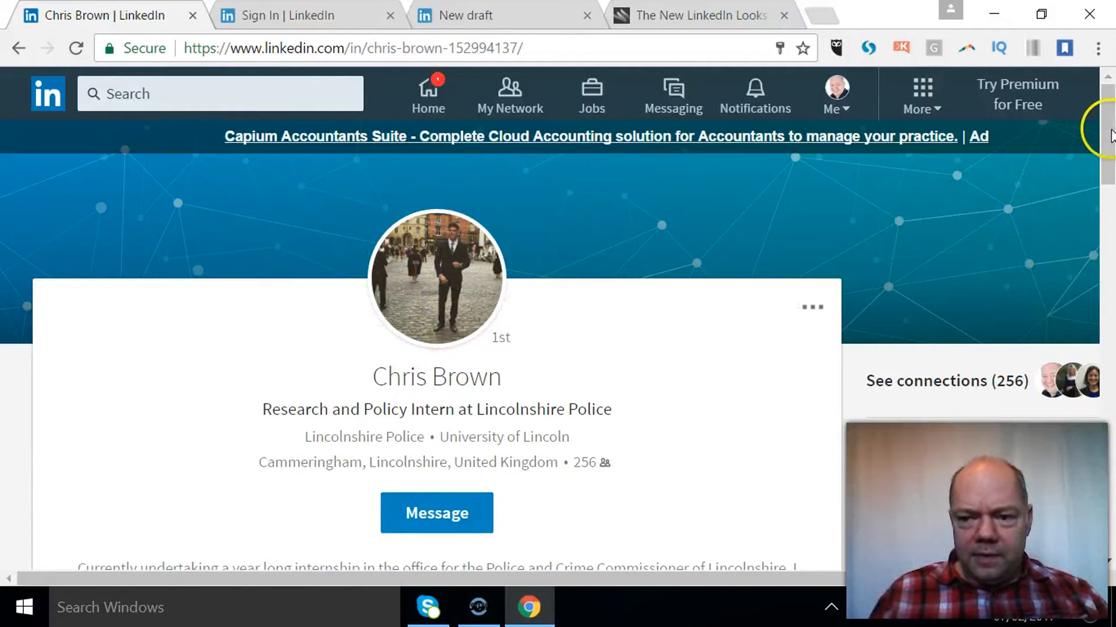
scroll("down", 3)
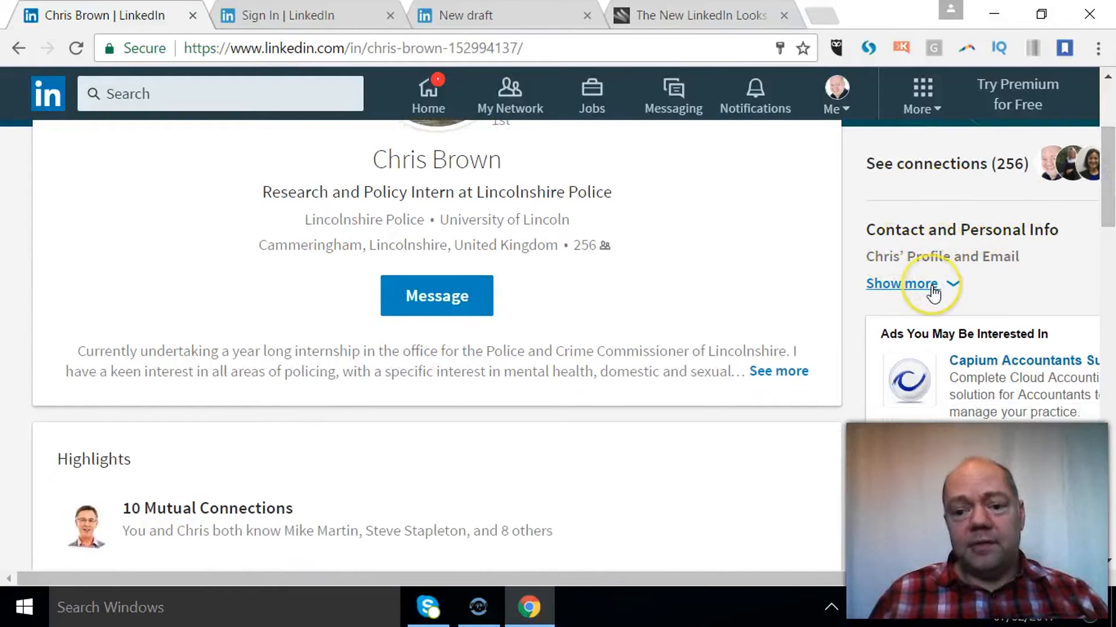
mouse_move(436, 313)
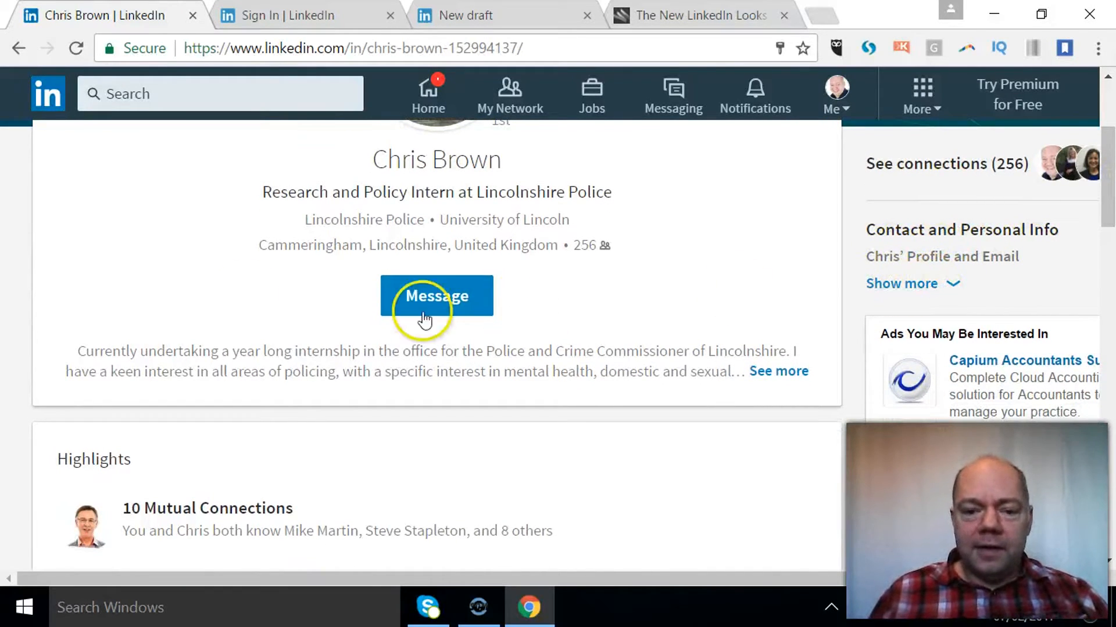
mouse_move(953, 283)
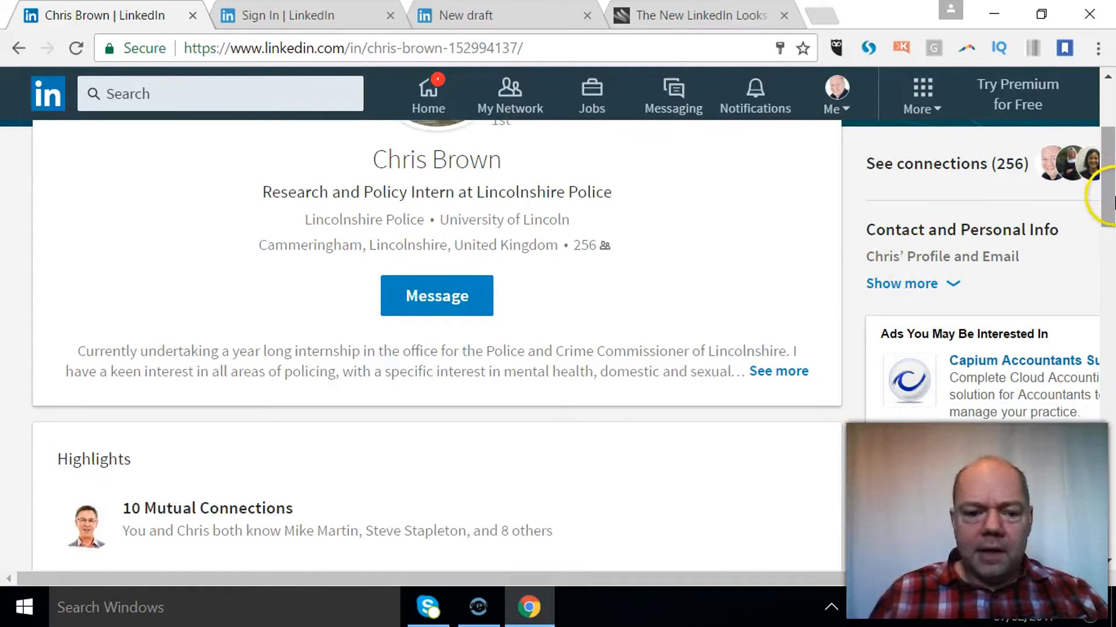
scroll("down", 3)
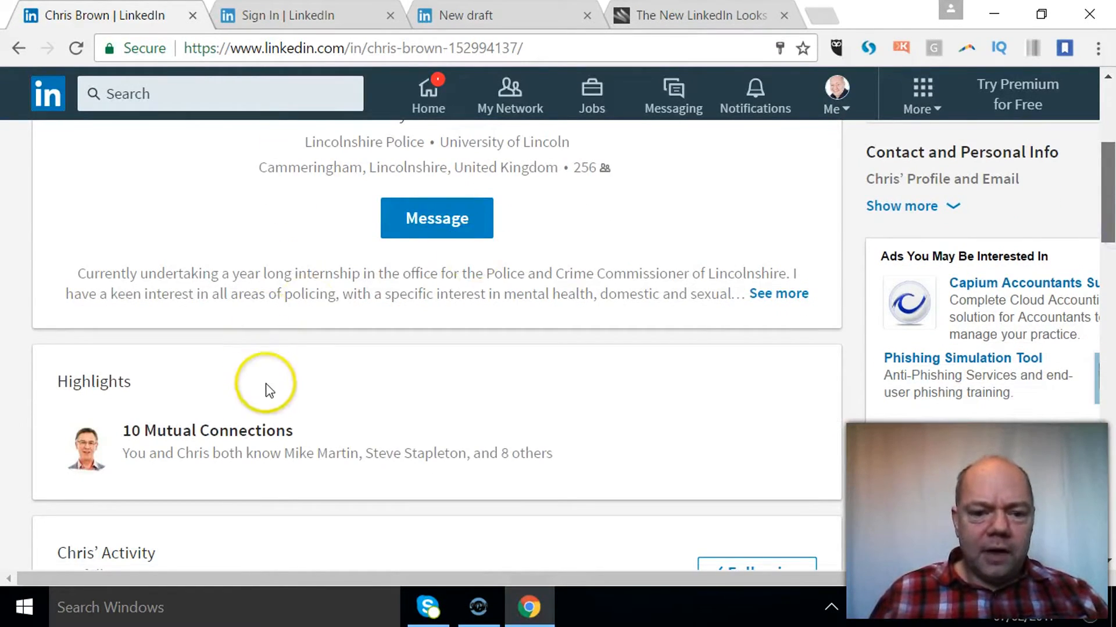
scroll("down", 3)
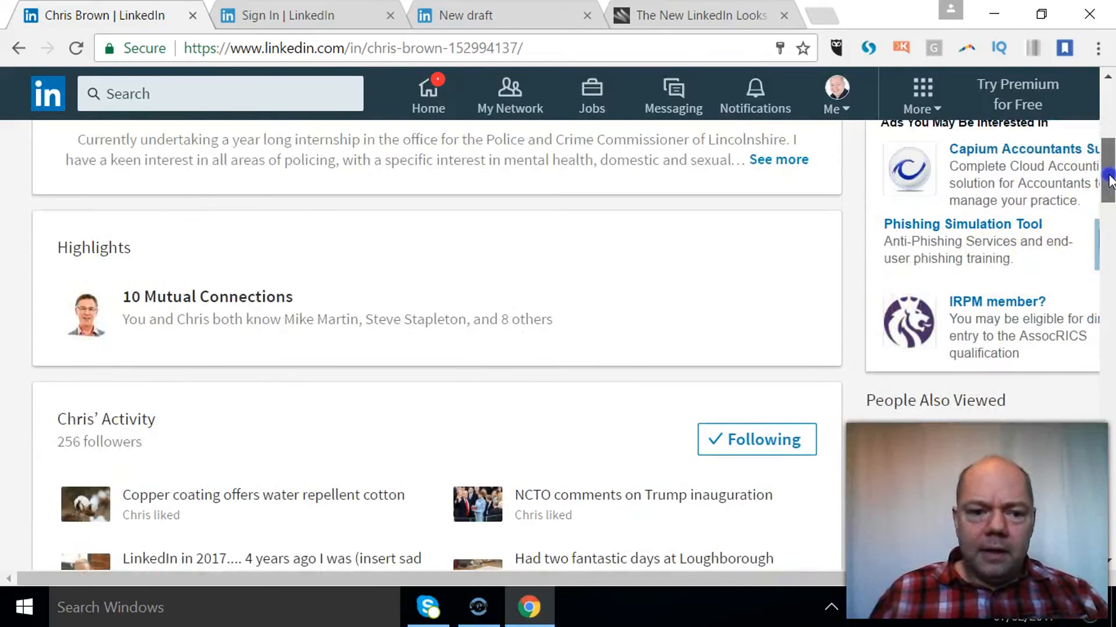
scroll("up", 3)
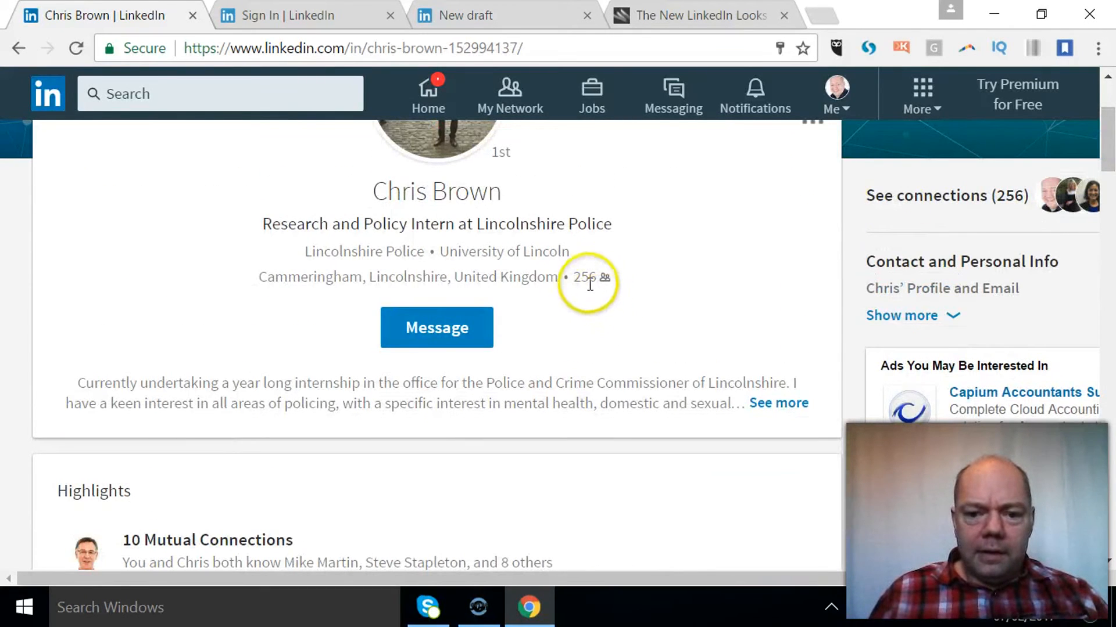
mouse_move(1099, 214)
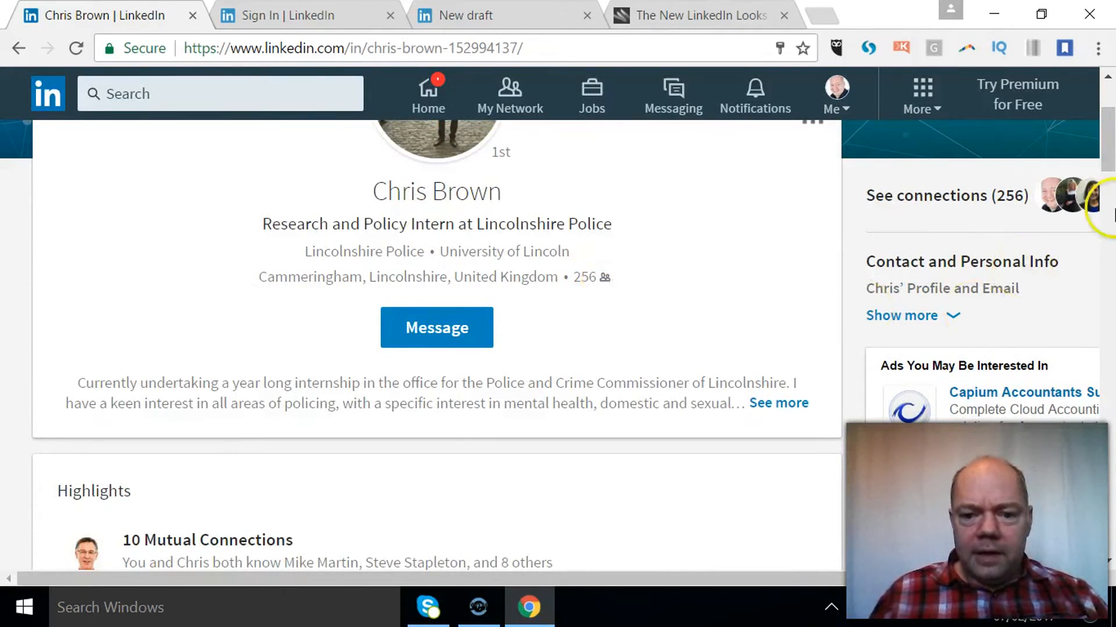
scroll("up", 3)
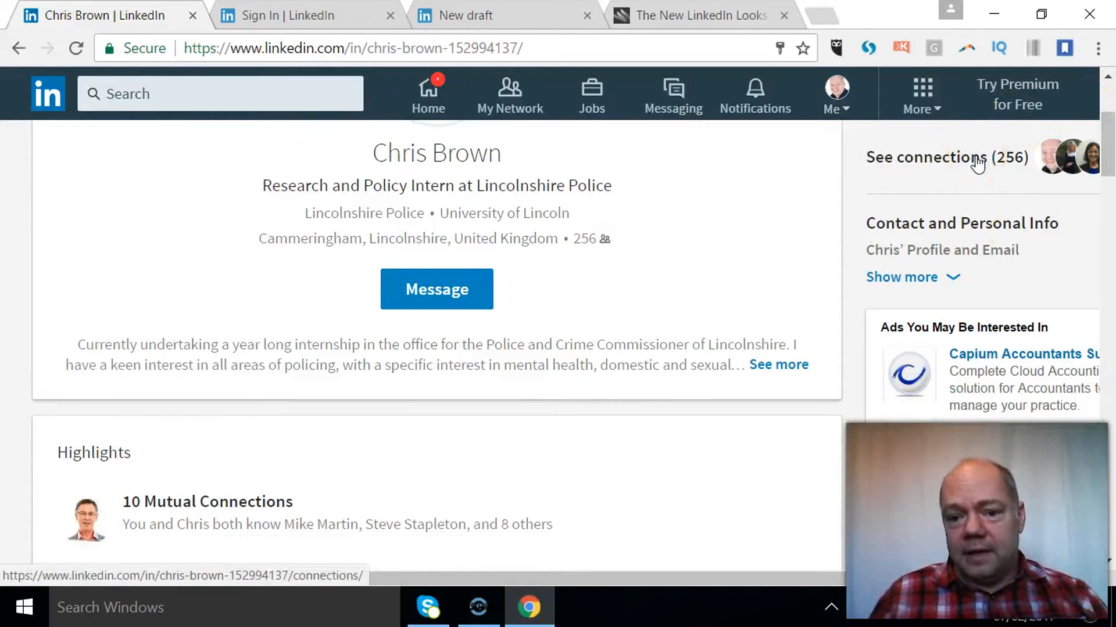
left_click(947, 157)
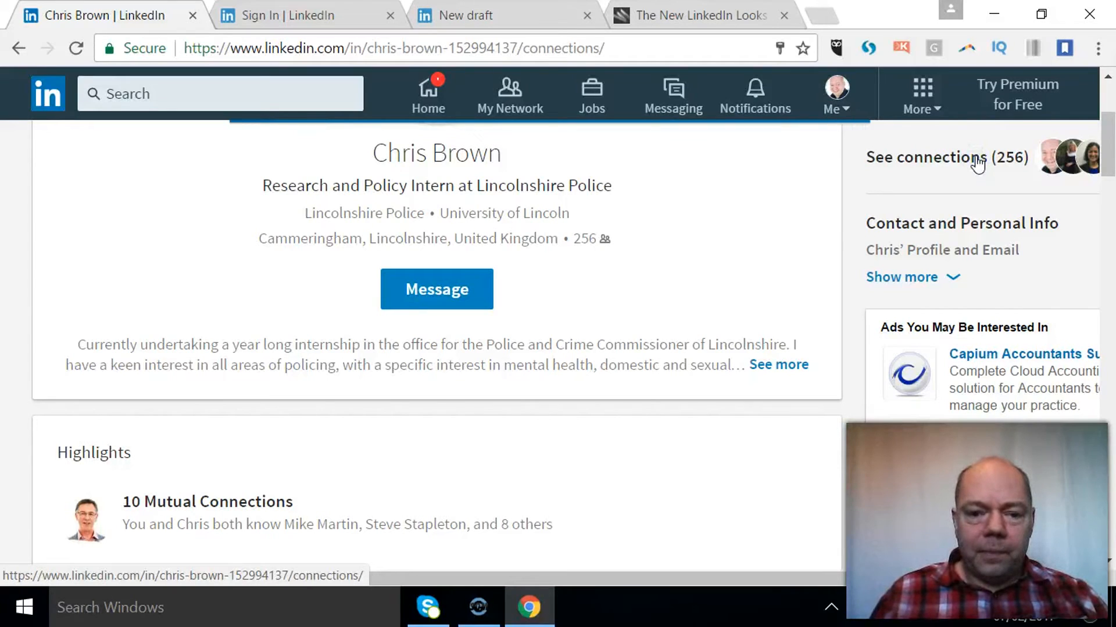
left_click(925, 158)
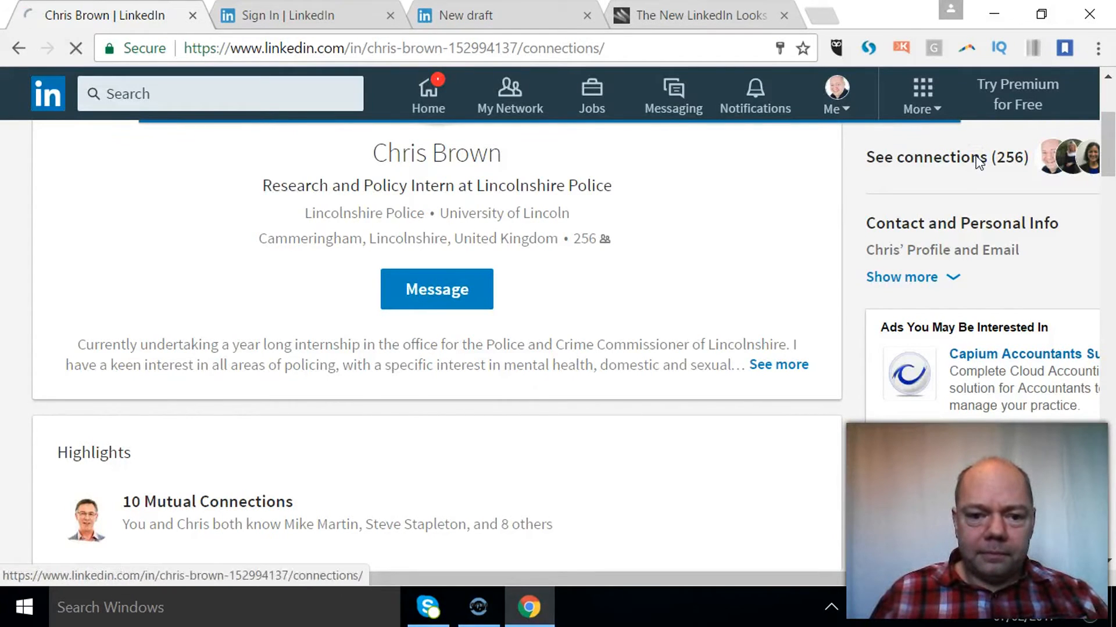
left_click(947, 157)
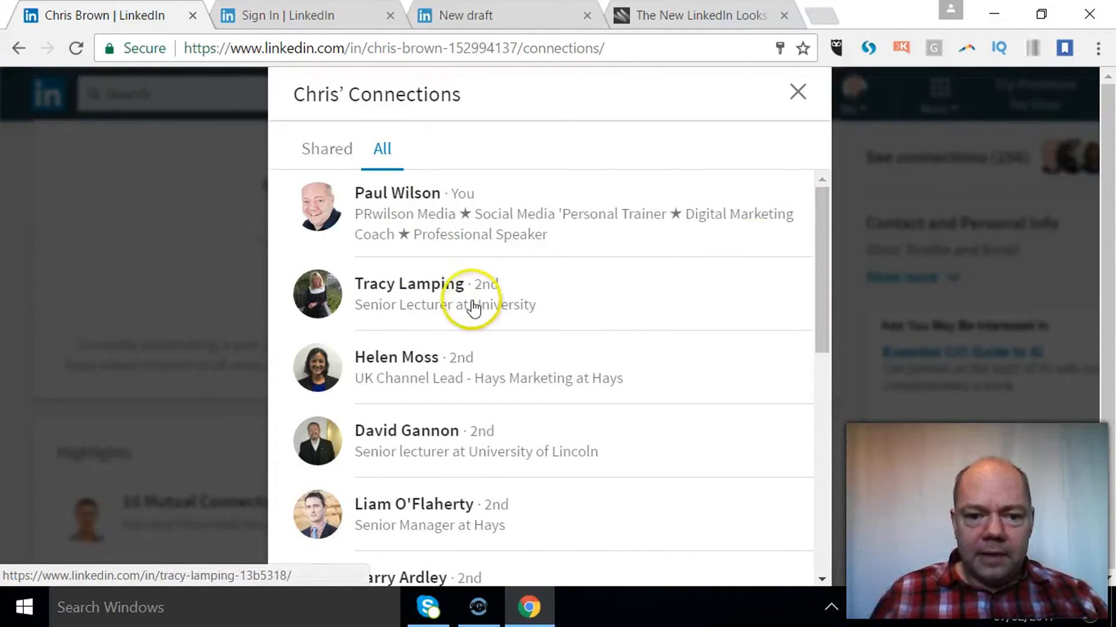
mouse_move(326, 148)
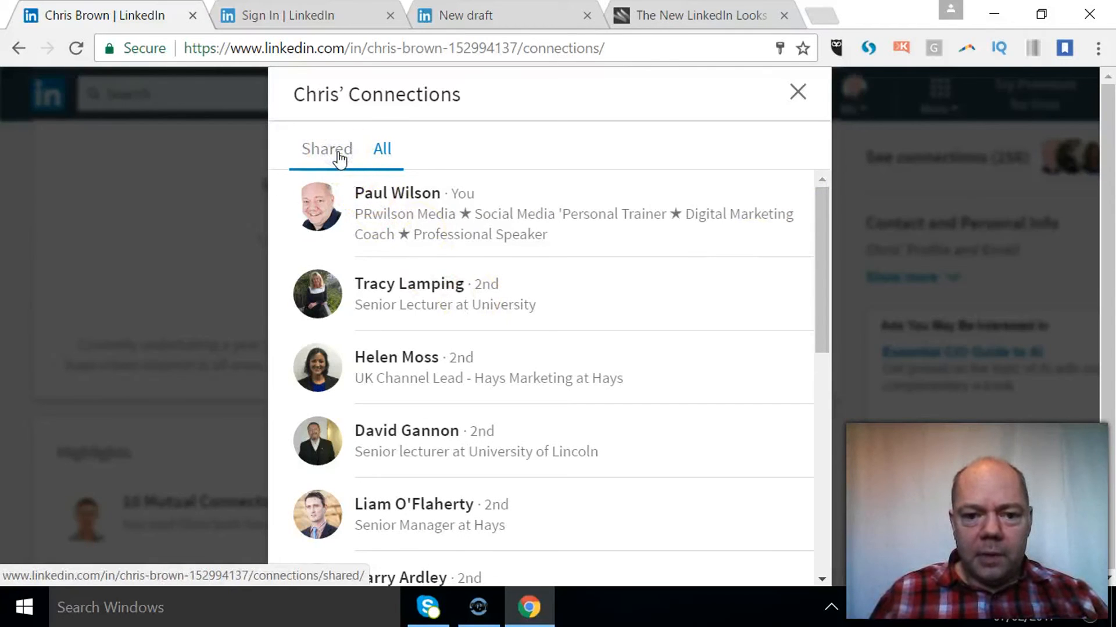
left_click(327, 149)
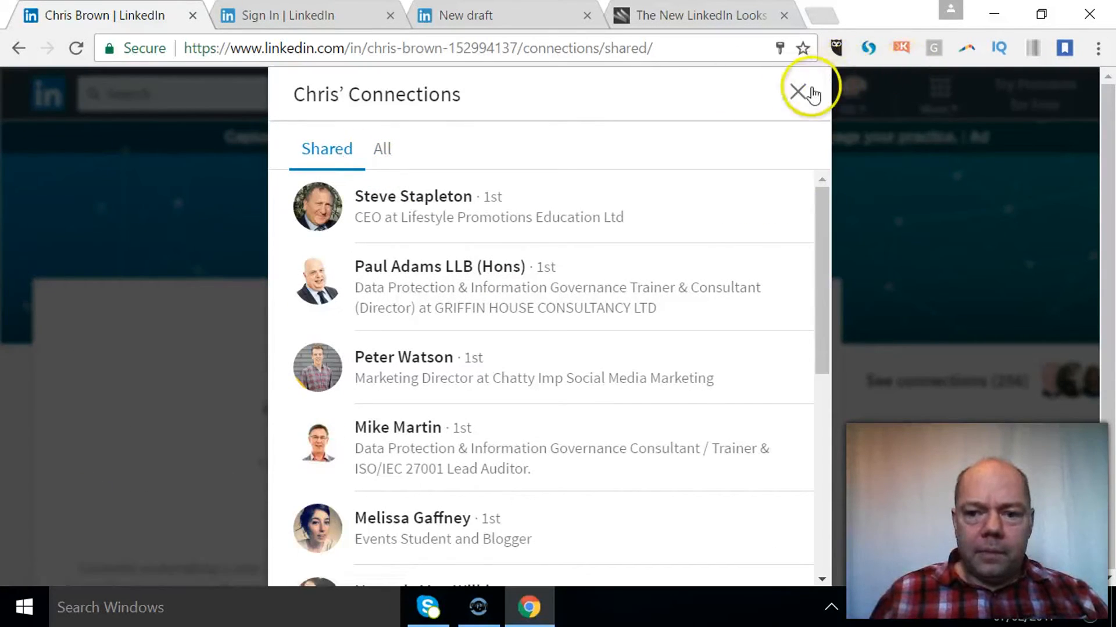
left_click(803, 93)
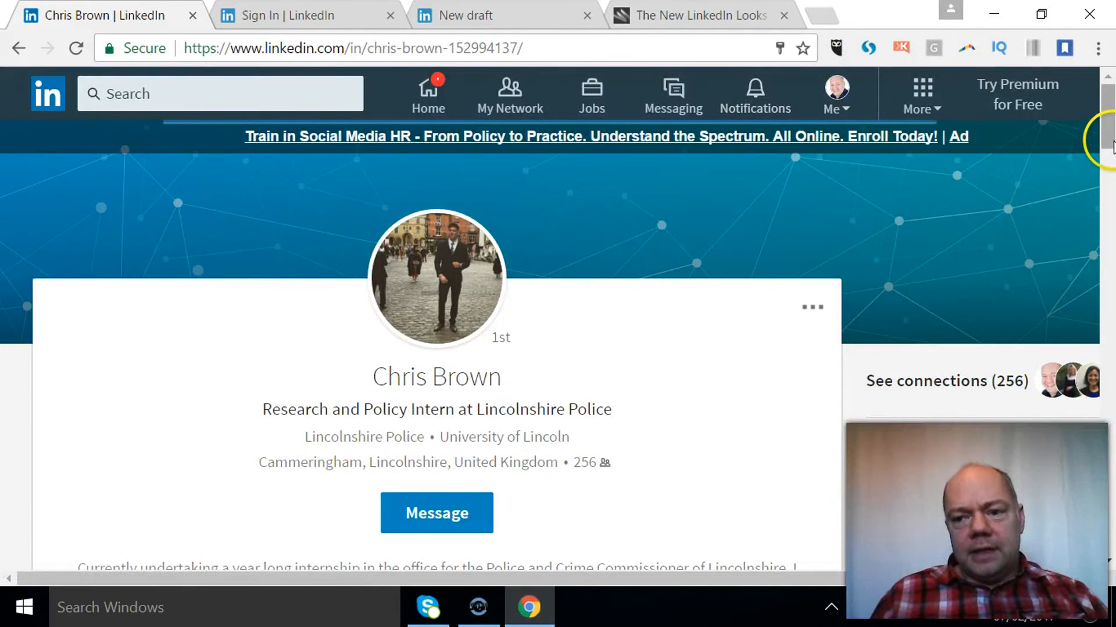
scroll("down", 3)
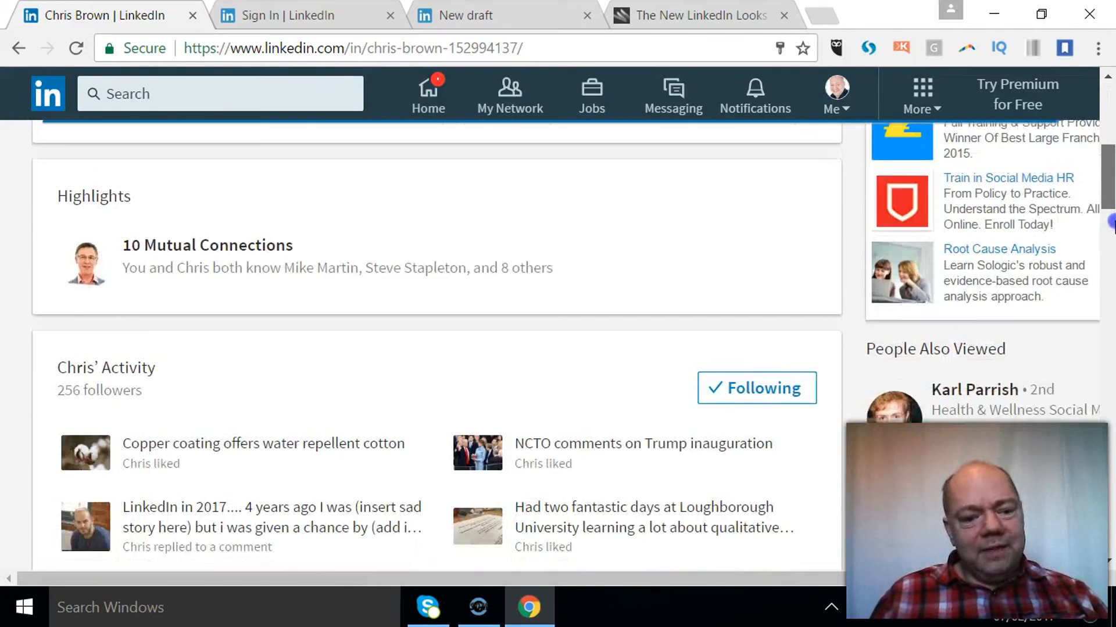
scroll("down", 3)
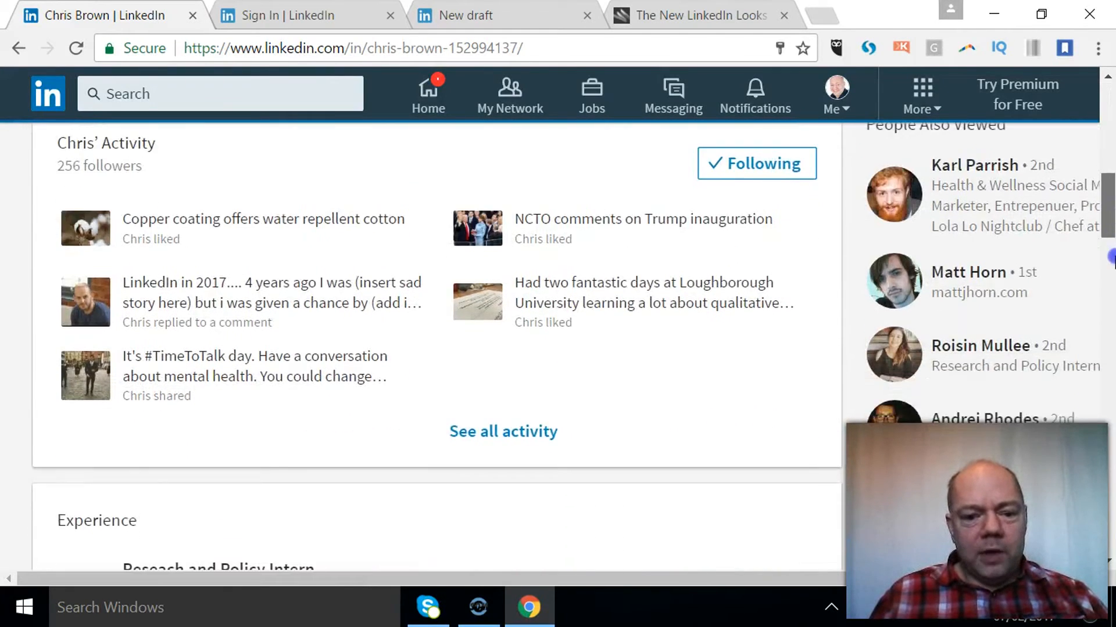
scroll("down", 3)
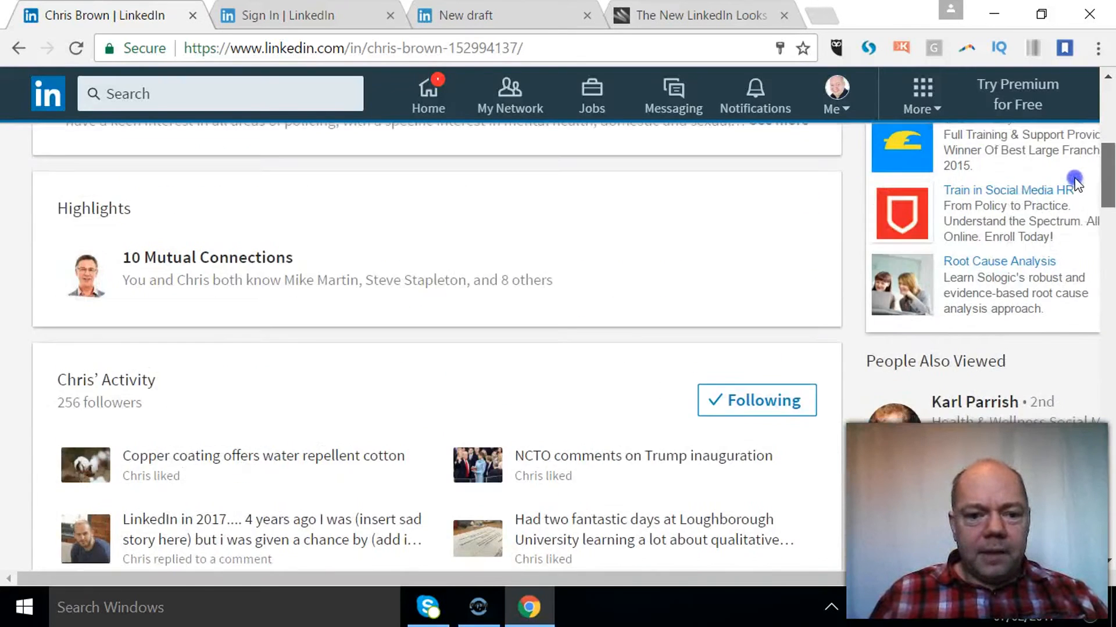
scroll("up", 3)
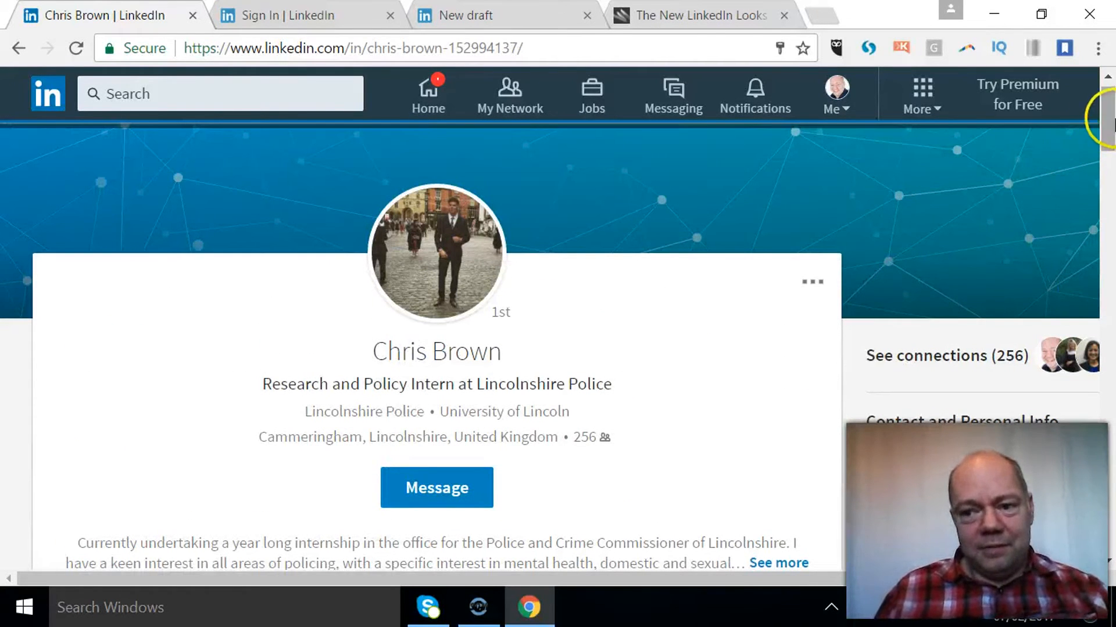
scroll("down", 3)
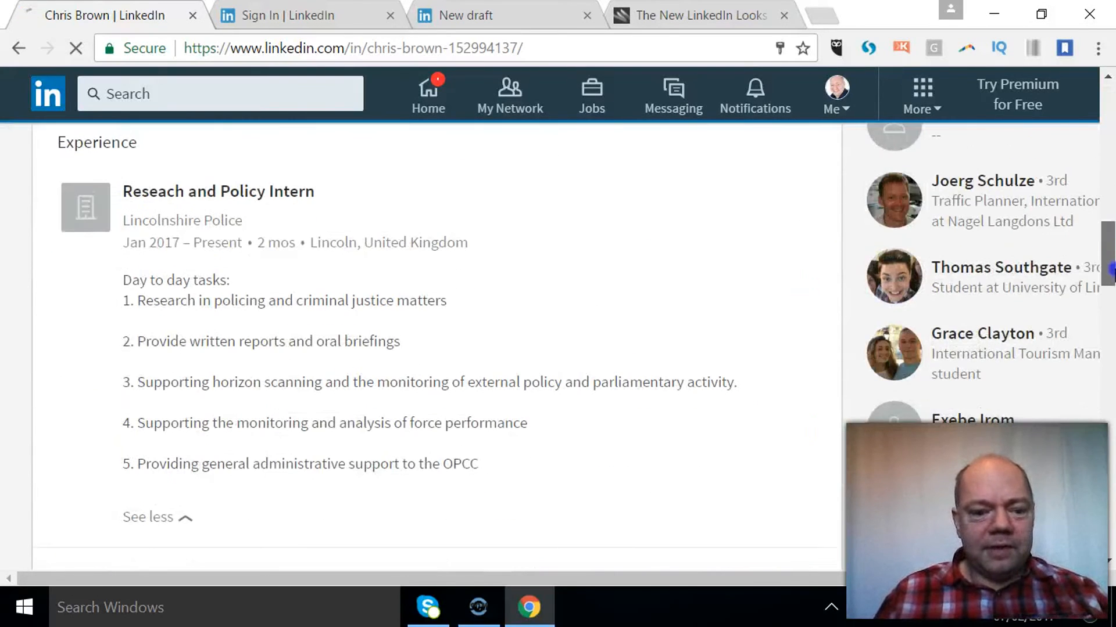
scroll("down", 3)
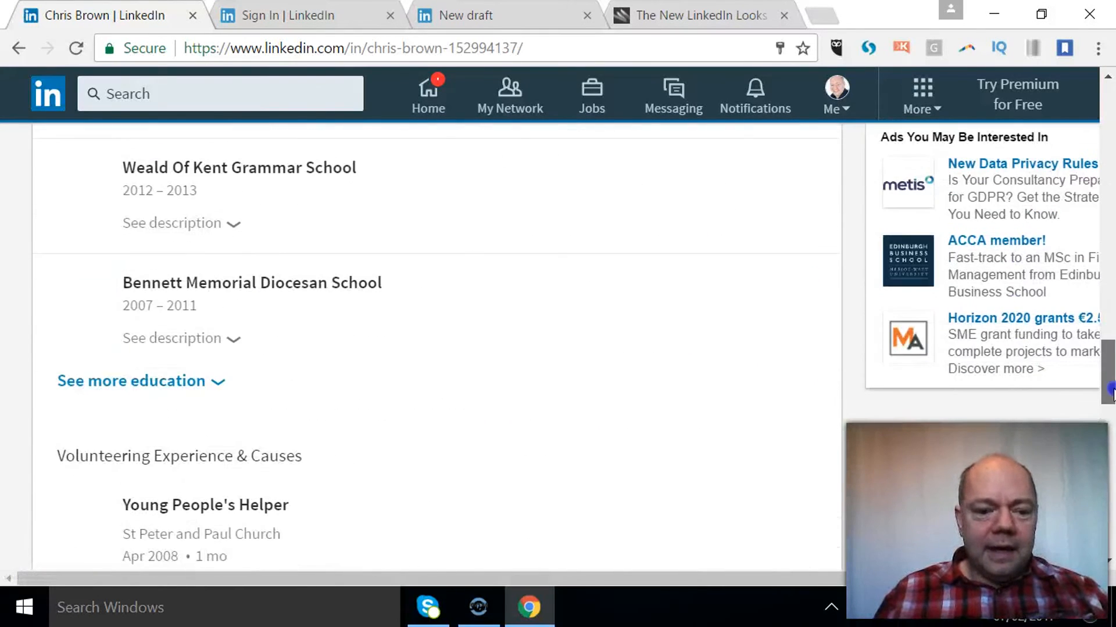
scroll("down", 3)
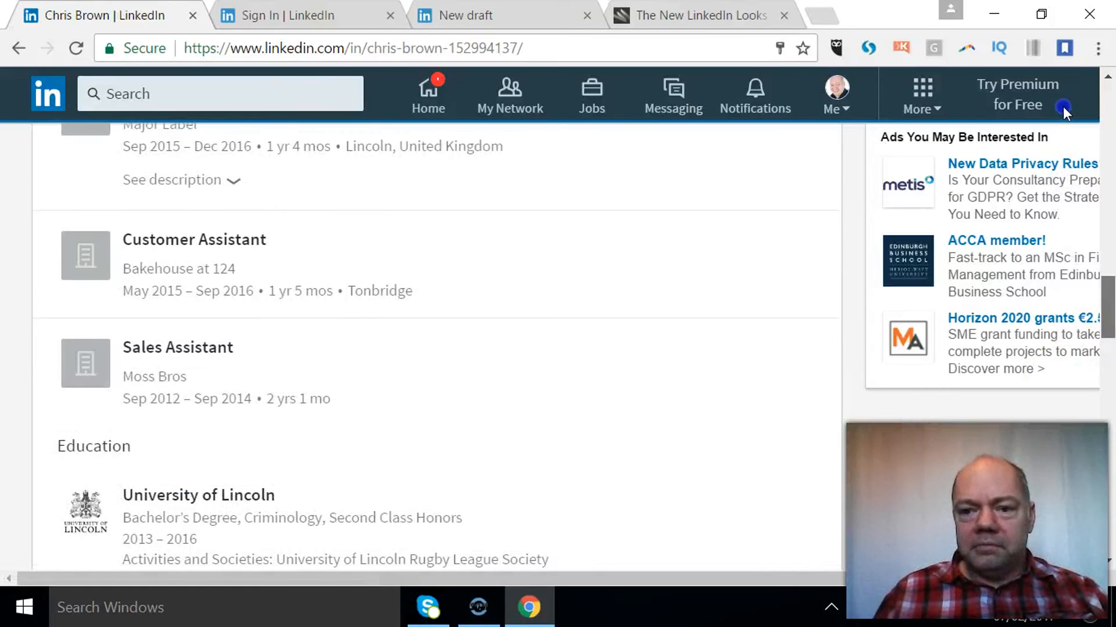
scroll("up", 3)
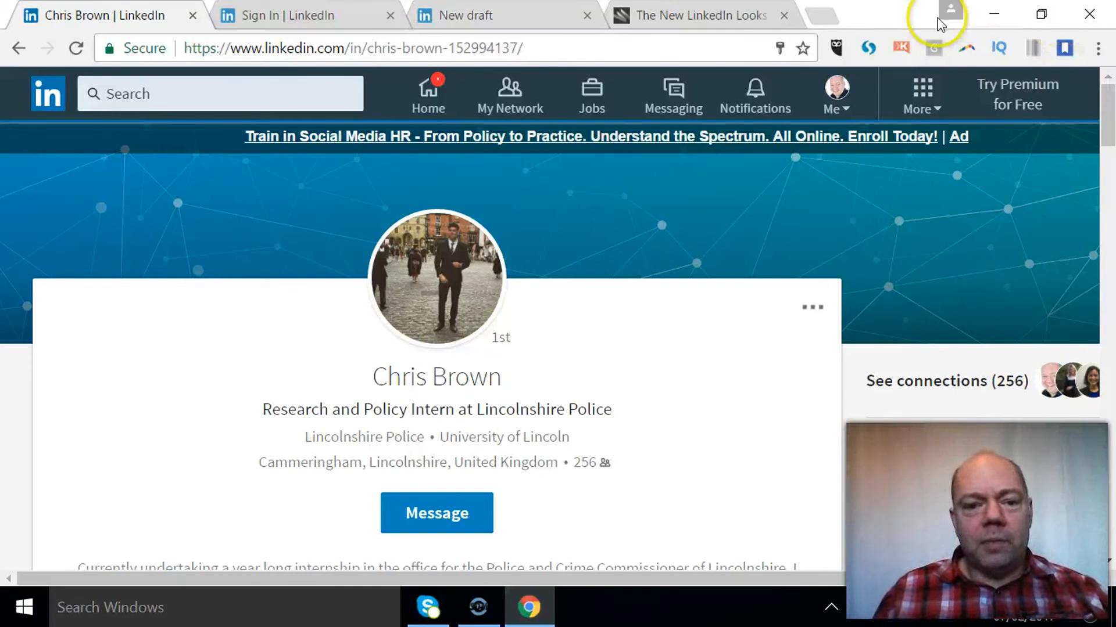
mouse_move(509, 96)
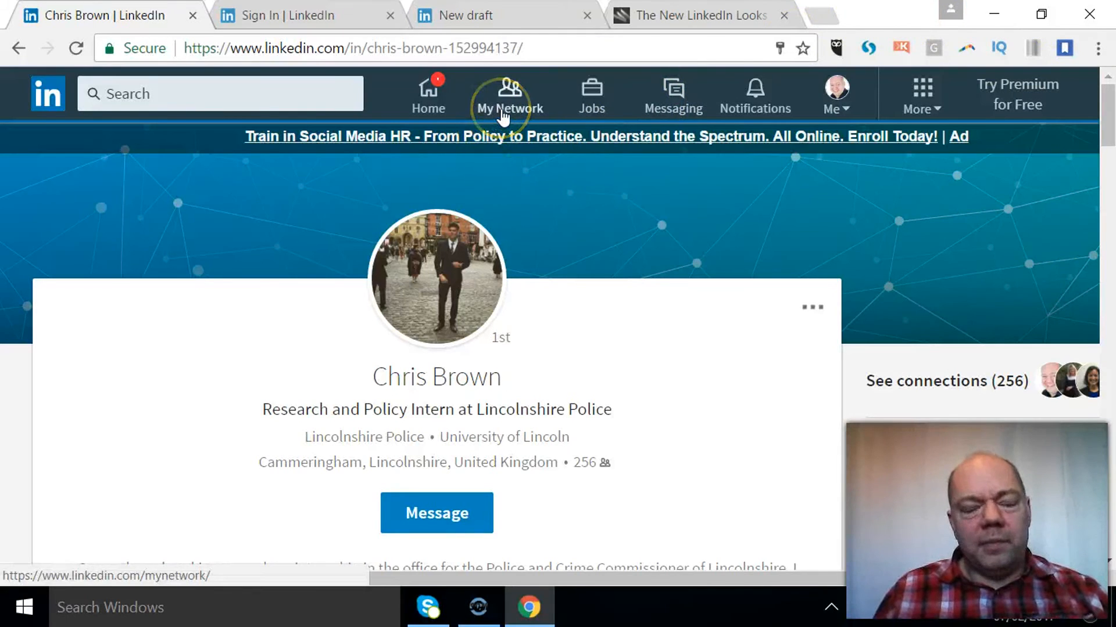